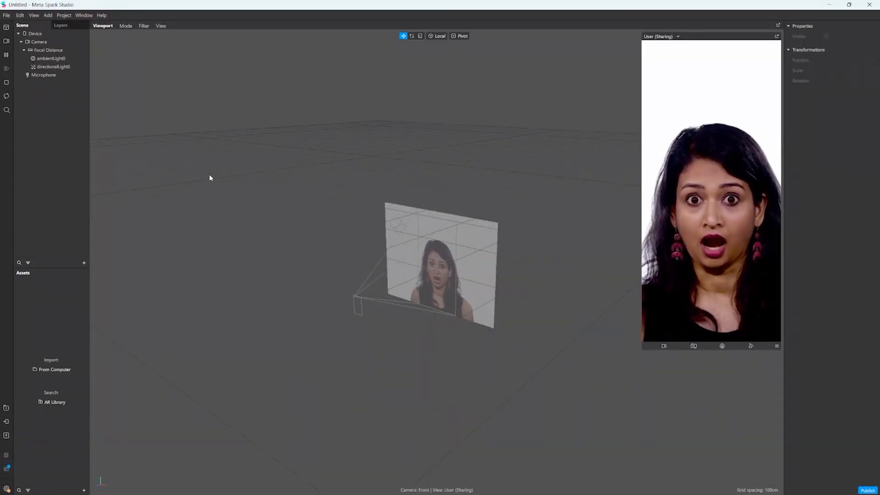
{"action": "mouse_move", "coordinate": [8, 62]}
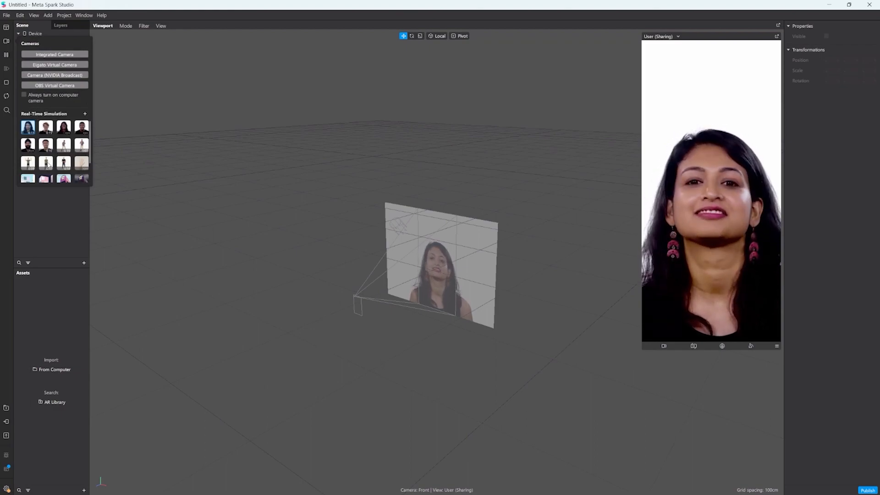
Switch the simulator preview to the full-body man video and select the Camera.
{"action": "left_click", "coordinate": [45, 163]}
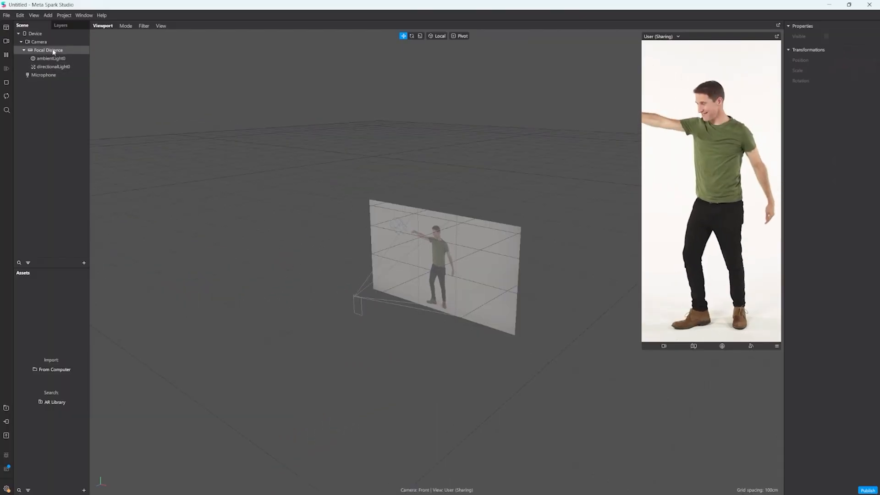
{"action": "left_click", "coordinate": [38, 42]}
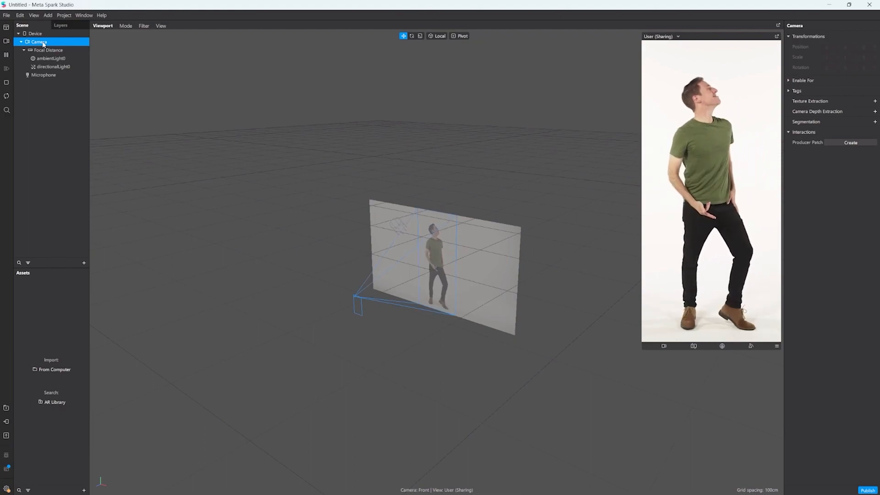
Add a canvas named ScreenEffects under the camera with a rectangle named LUT inside it.
{"action": "right_click", "coordinate": [38, 41]}
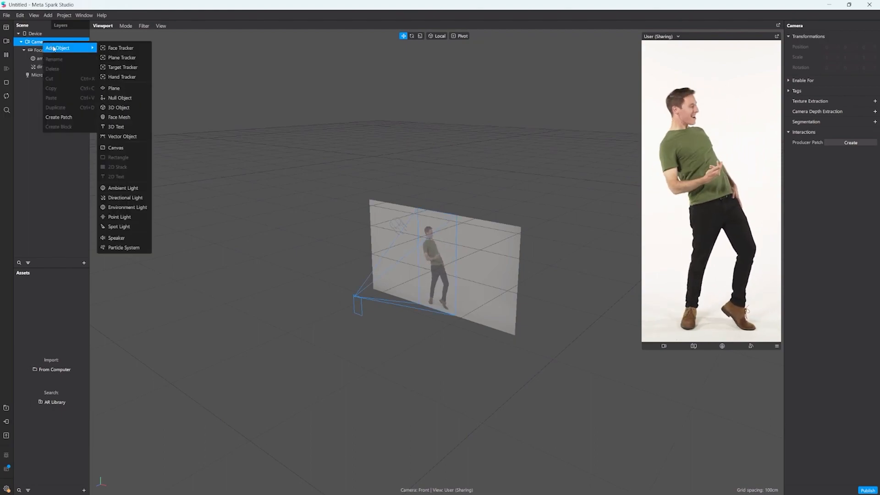
{"action": "mouse_move", "coordinate": [116, 147]}
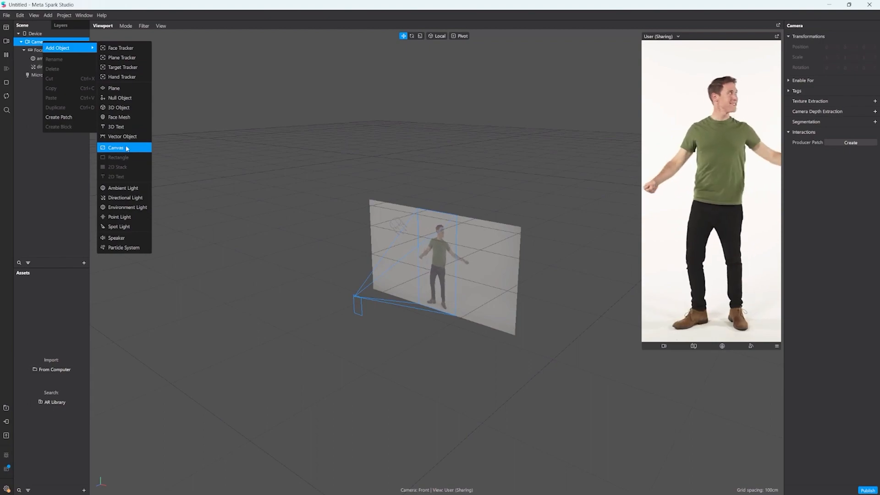
{"action": "left_click", "coordinate": [115, 146]}
{"action": "type", "text": "ScreenEffects"}
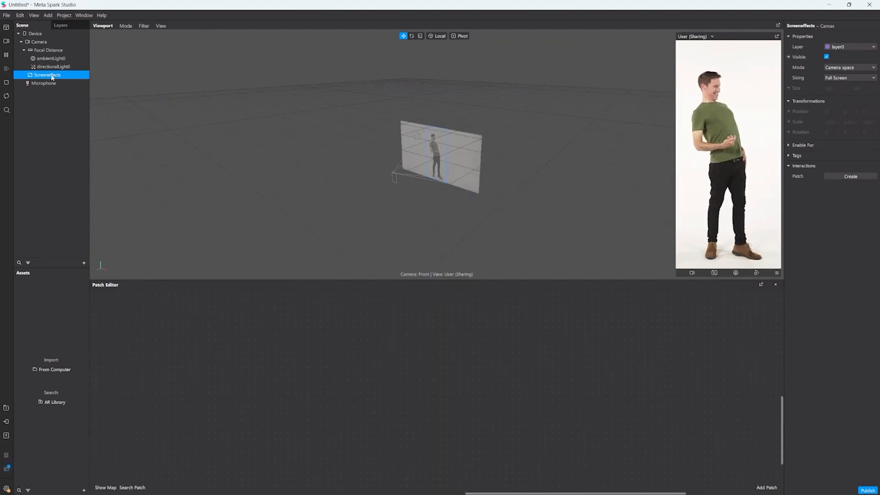
{"action": "right_click", "coordinate": [46, 75]}
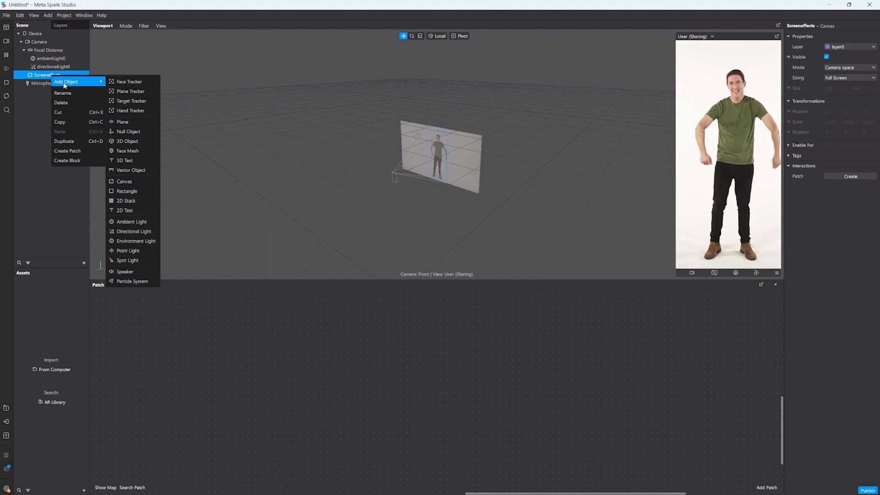
{"action": "left_click", "coordinate": [126, 191]}
{"action": "type", "text": "LUT"}
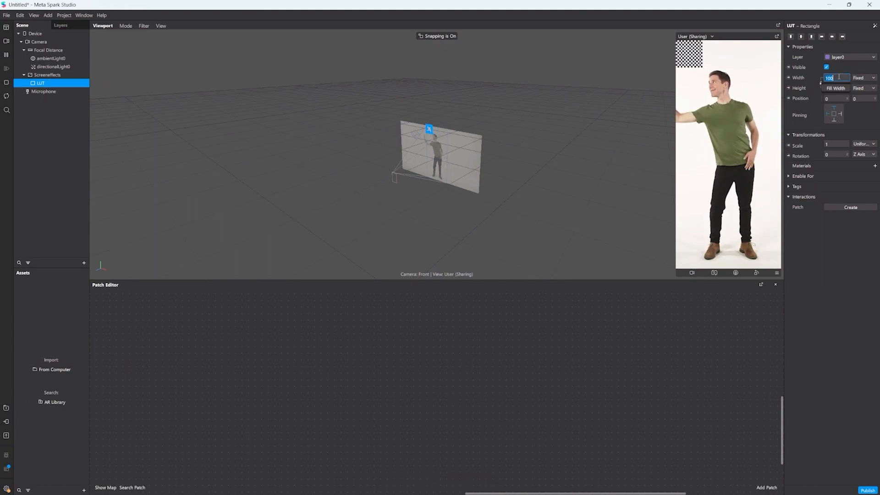
Give the LUT rectangle a new material named LUT with Flat shader type.
{"action": "left_click", "coordinate": [861, 77]}
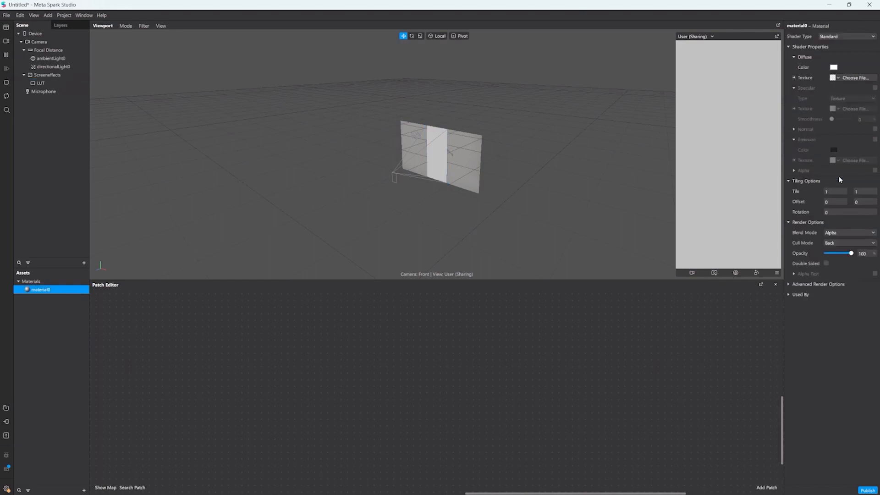
{"action": "double_click", "coordinate": [39, 289]}
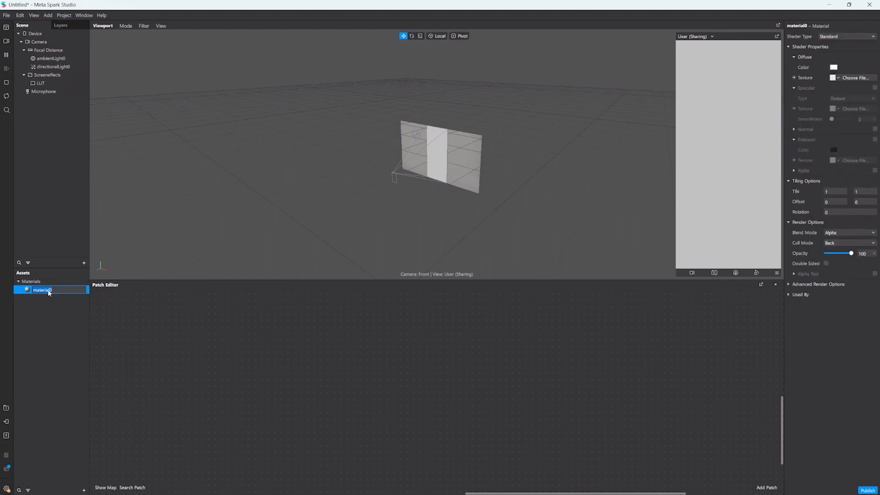
{"action": "left_click", "coordinate": [35, 289]}
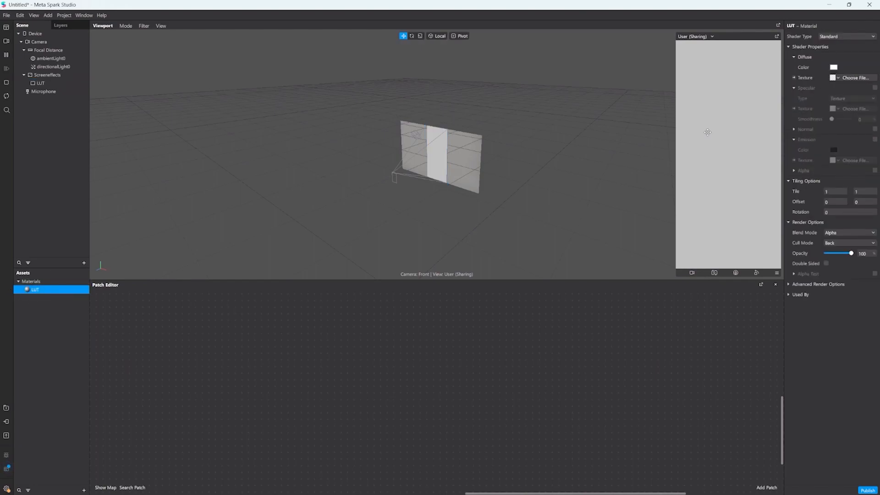
{"action": "left_click", "coordinate": [847, 36]}
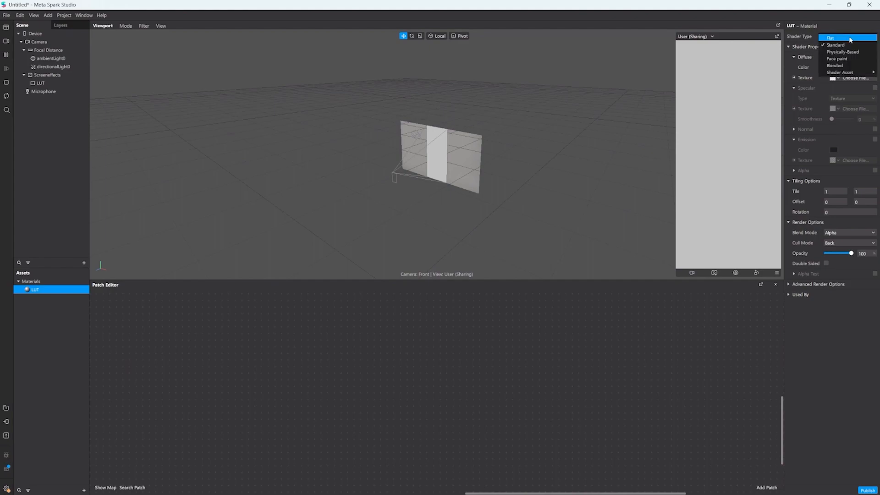
{"action": "left_click", "coordinate": [830, 37]}
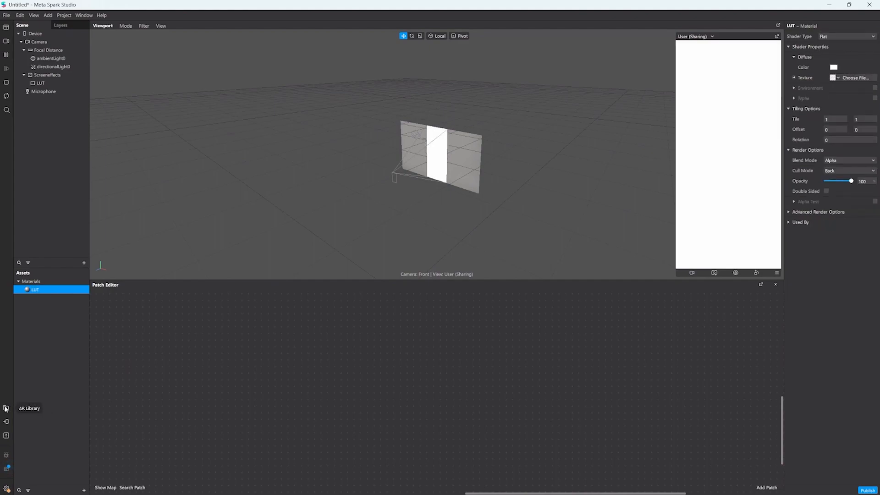
Import the Newt color LUT from the AR Library's Color LUTs collection.
{"action": "left_click", "coordinate": [7, 408]}
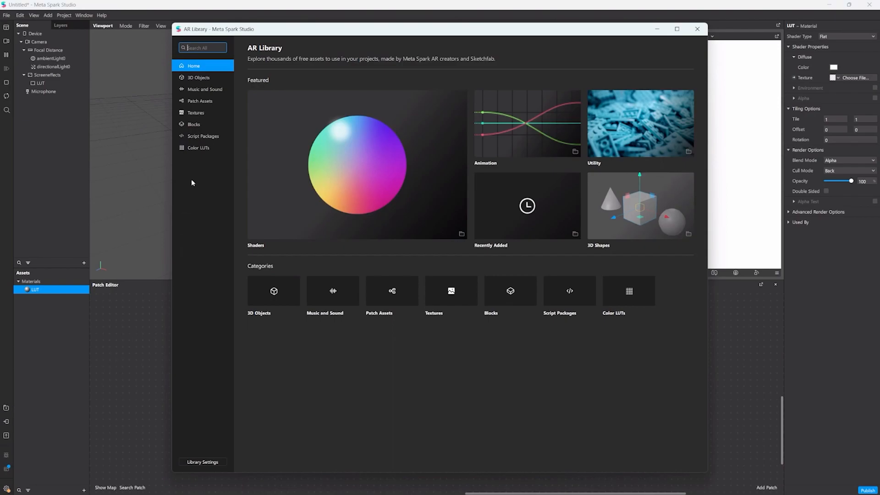
{"action": "left_click", "coordinate": [198, 148]}
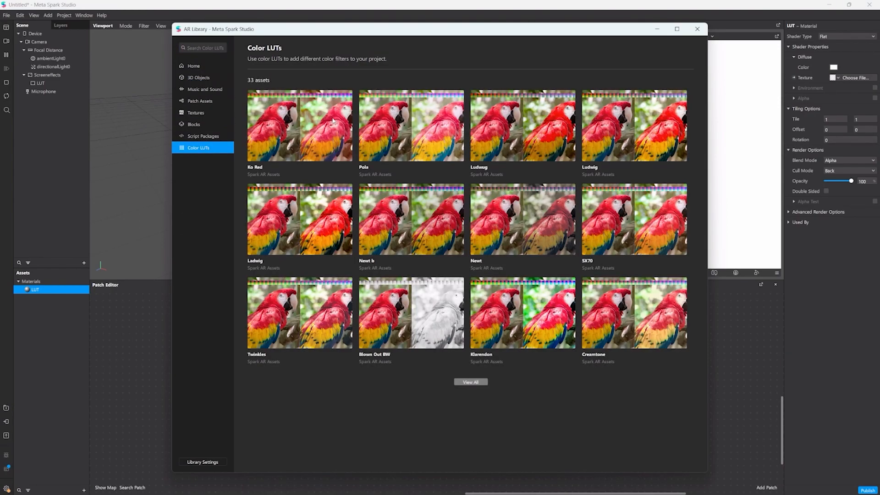
{"action": "left_click", "coordinate": [523, 219]}
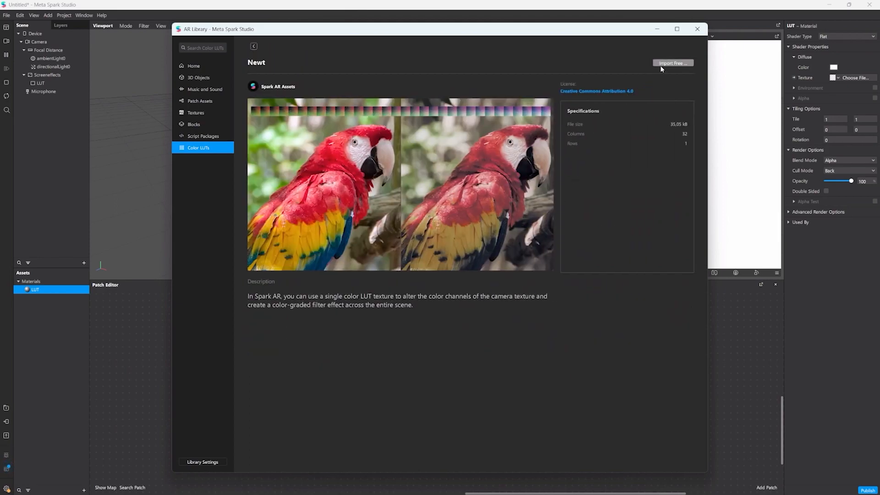
{"action": "left_click", "coordinate": [672, 63]}
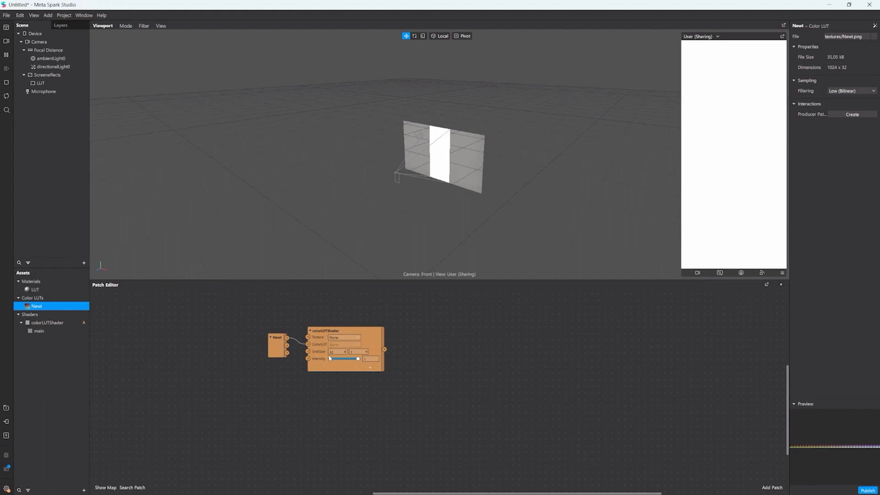
Create a Diffuse Texture patch for the LUT material to receive the colorLUTShader output.
{"action": "left_click", "coordinate": [37, 289]}
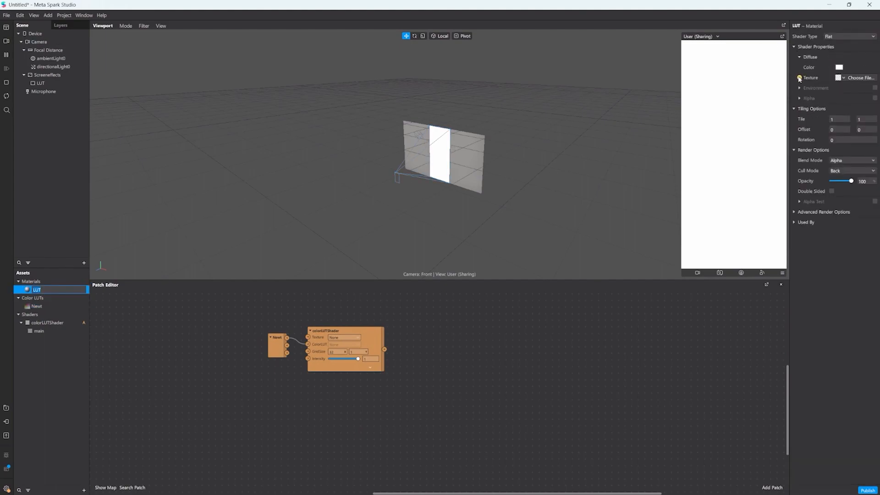
{"action": "left_click", "coordinate": [799, 77]}
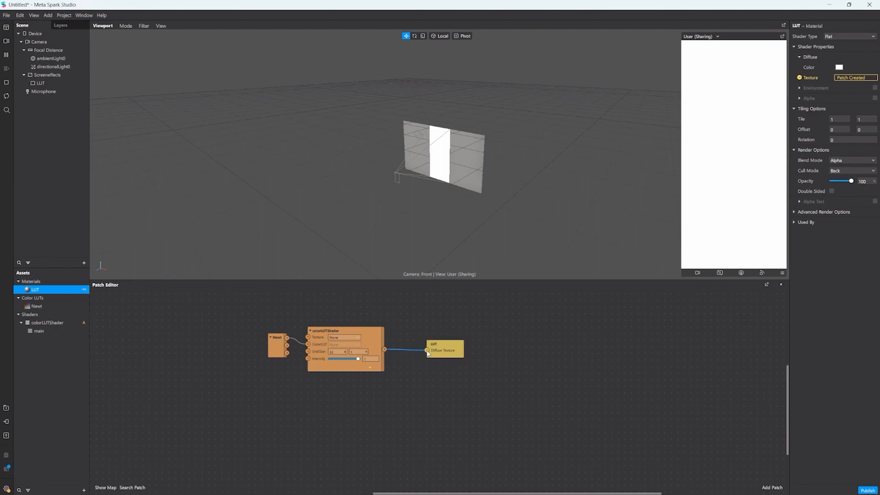
{"action": "mouse_move", "coordinate": [732, 121]}
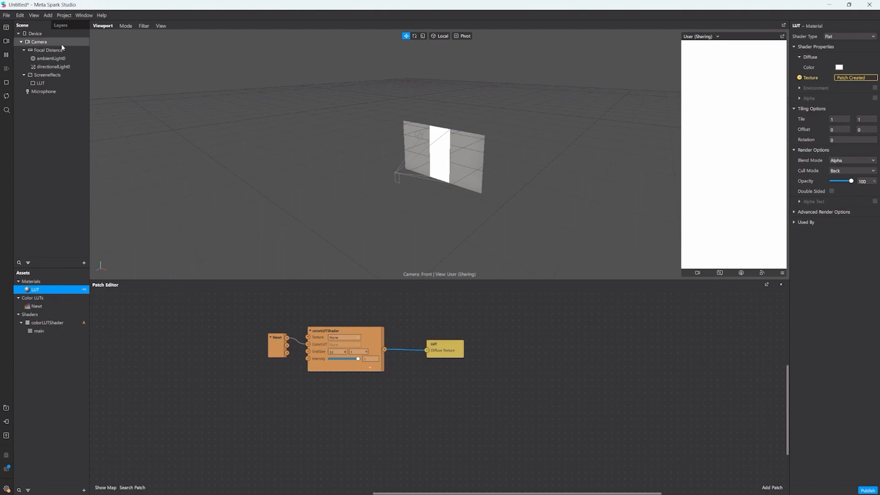
Extract the camera texture as cameraTexture0 and feed it into colorLUTShader's texture input.
{"action": "left_click", "coordinate": [39, 41]}
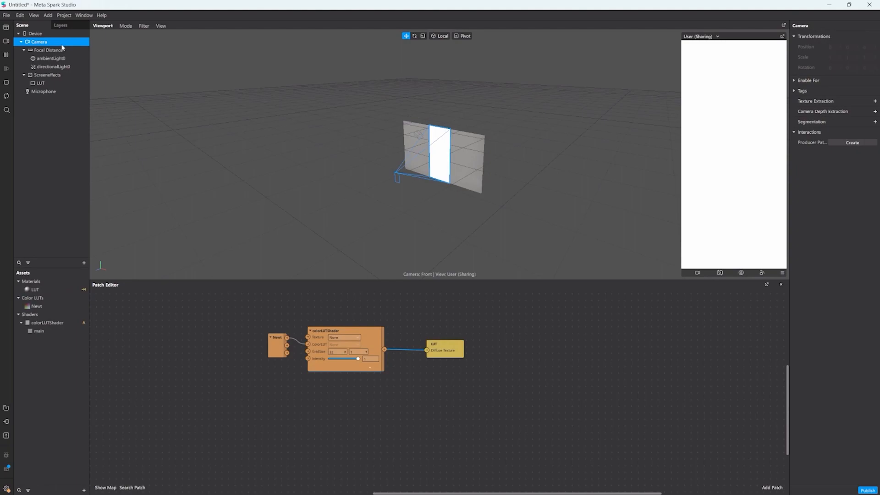
{"action": "mouse_move", "coordinate": [437, 163]}
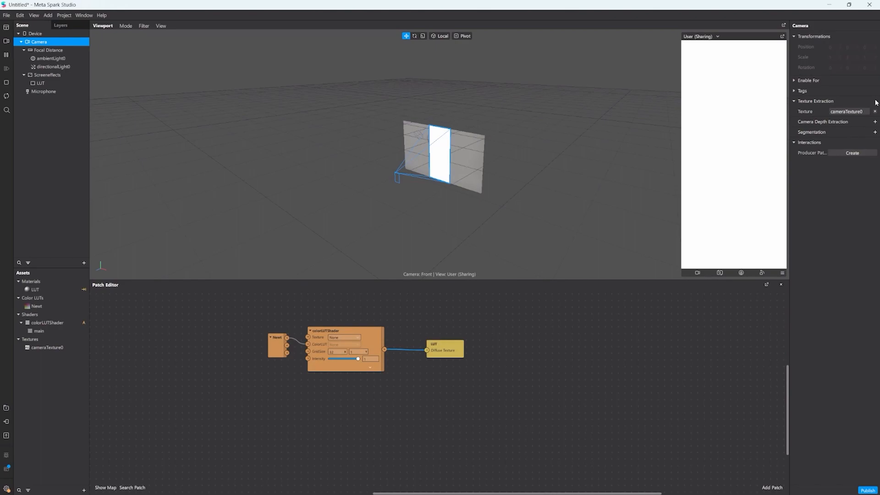
{"action": "left_click", "coordinate": [47, 346]}
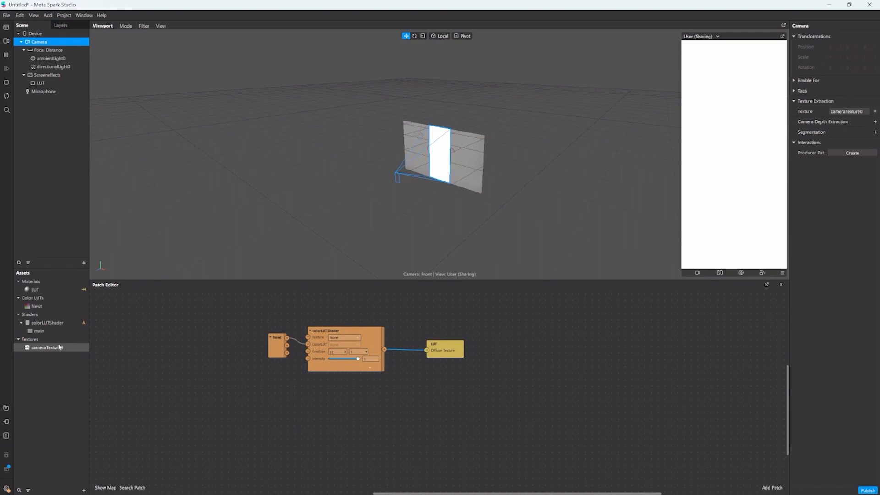
{"action": "left_click", "coordinate": [46, 348]}
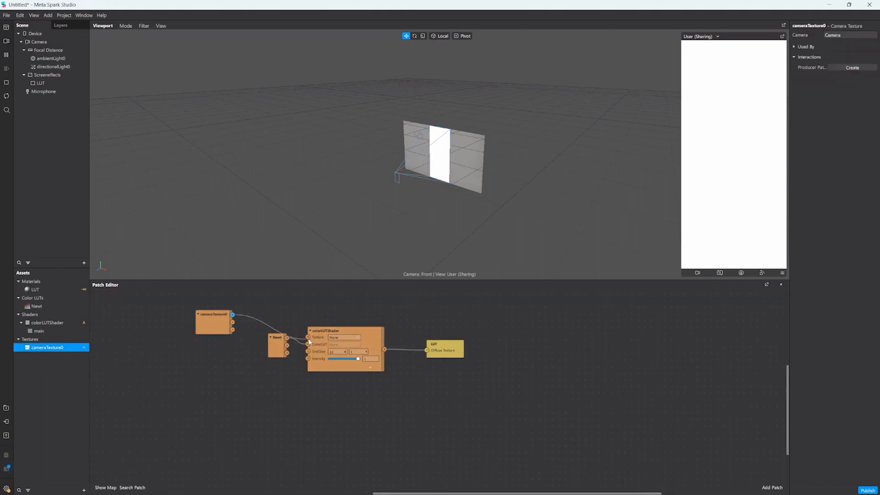
{"action": "left_click", "coordinate": [275, 348]}
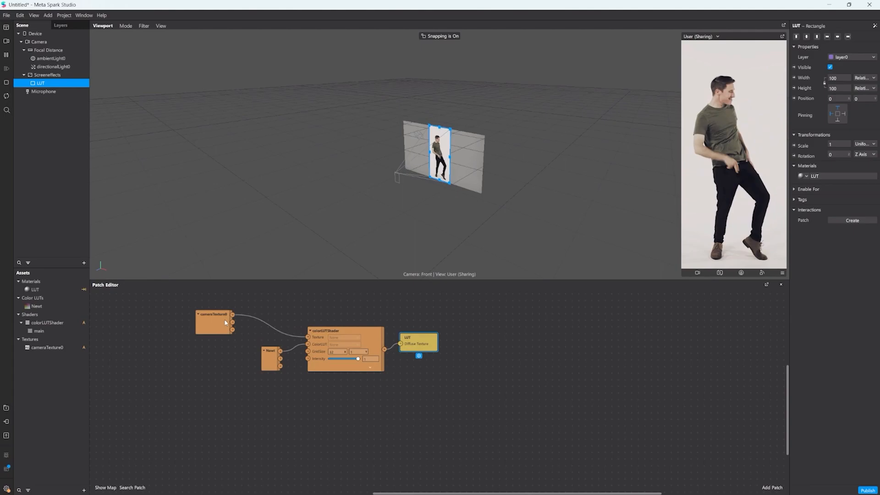
{"action": "left_click", "coordinate": [48, 75]}
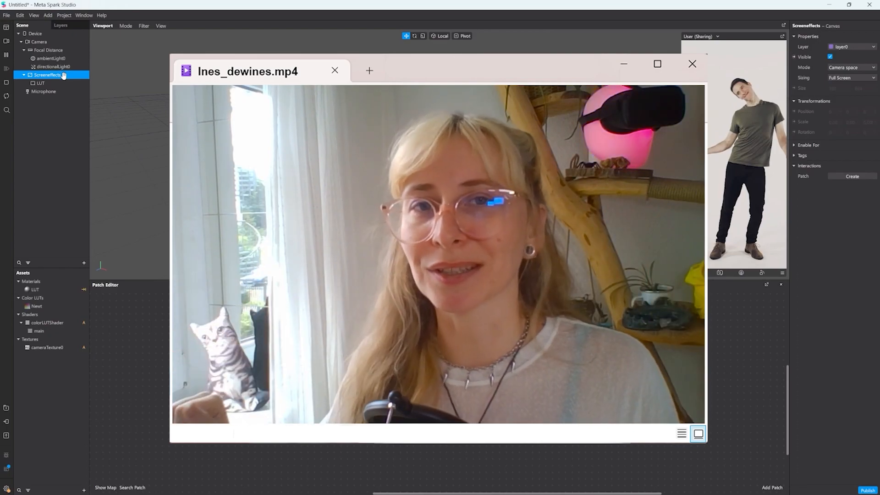
{"action": "right_click", "coordinate": [48, 74]}
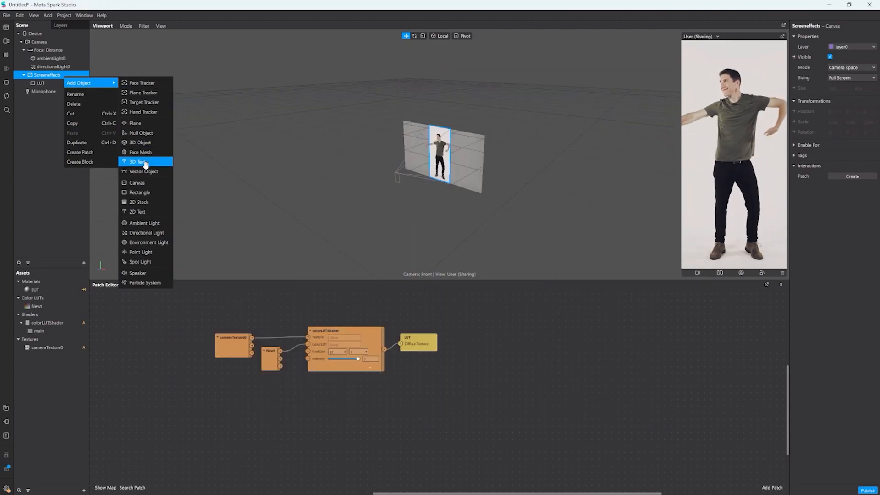
Add a second ScreenEffects rectangle named grain with relative width and height.
{"action": "left_click", "coordinate": [140, 192]}
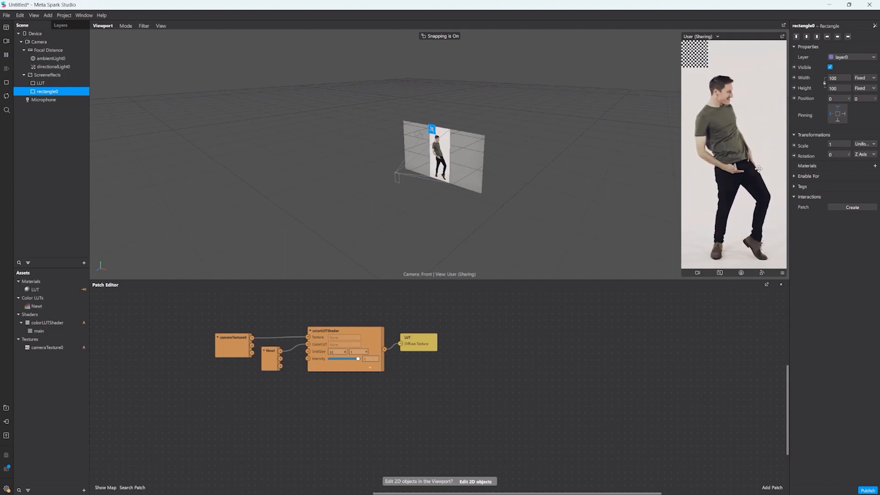
{"action": "left_click", "coordinate": [862, 77]}
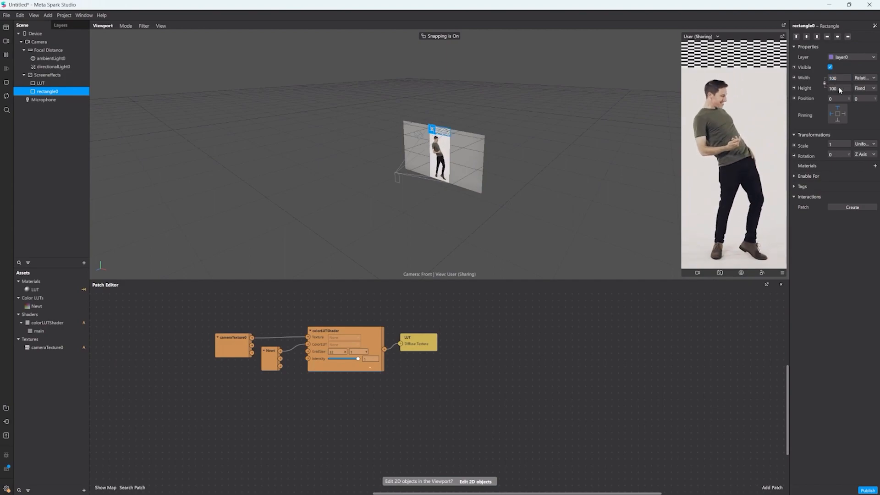
{"action": "left_click", "coordinate": [865, 88]}
{"action": "type", "text": "gra"}
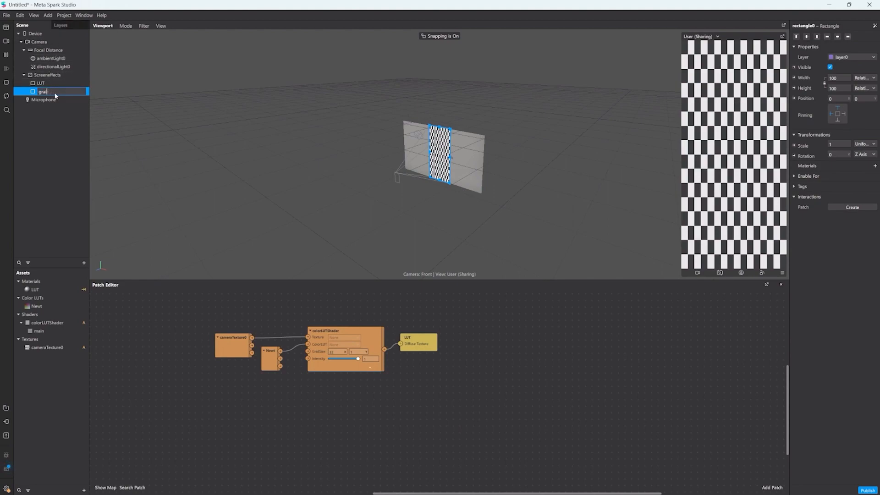
Create a new material named Grain for the rectangle and set its shader type to Flat.
{"action": "left_click", "coordinate": [873, 166]}
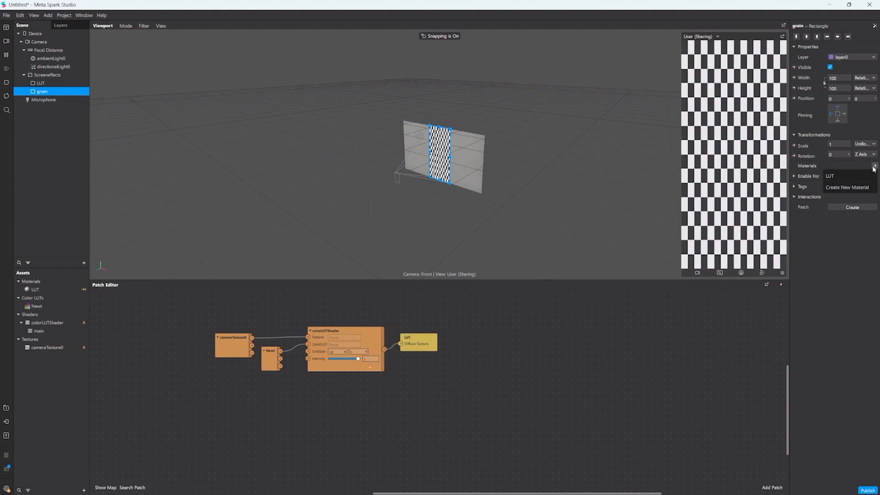
{"action": "left_click", "coordinate": [847, 187]}
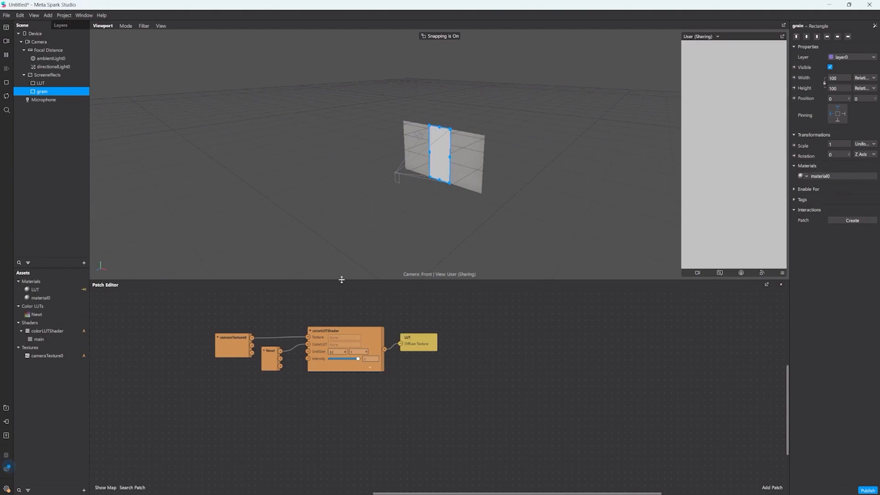
{"action": "left_click", "coordinate": [43, 297]}
{"action": "type", "text": "Grain"}
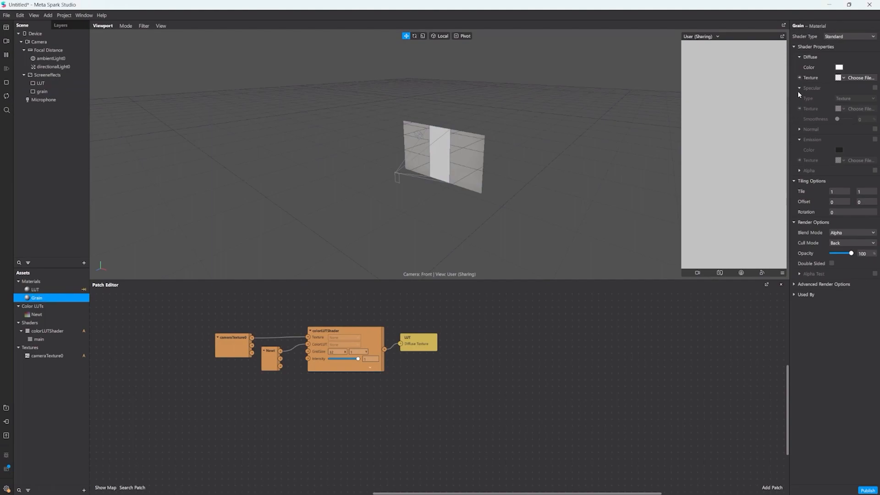
{"action": "left_click", "coordinate": [851, 36]}
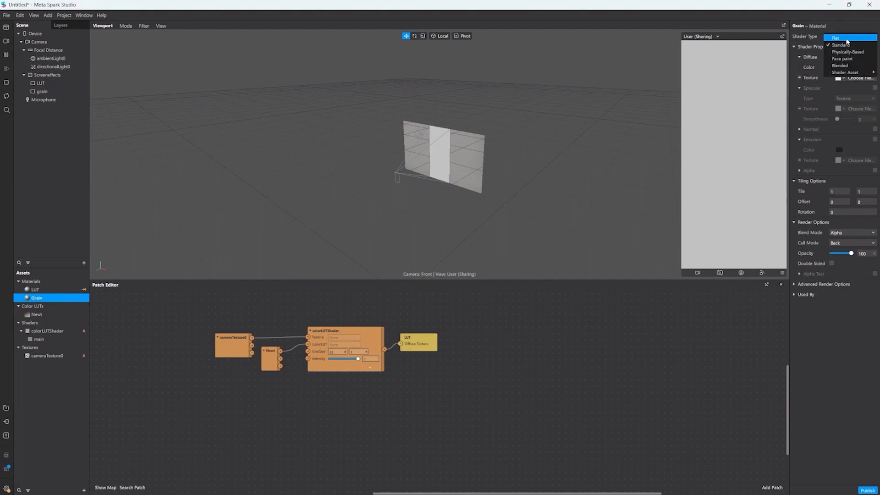
{"action": "left_click", "coordinate": [836, 38]}
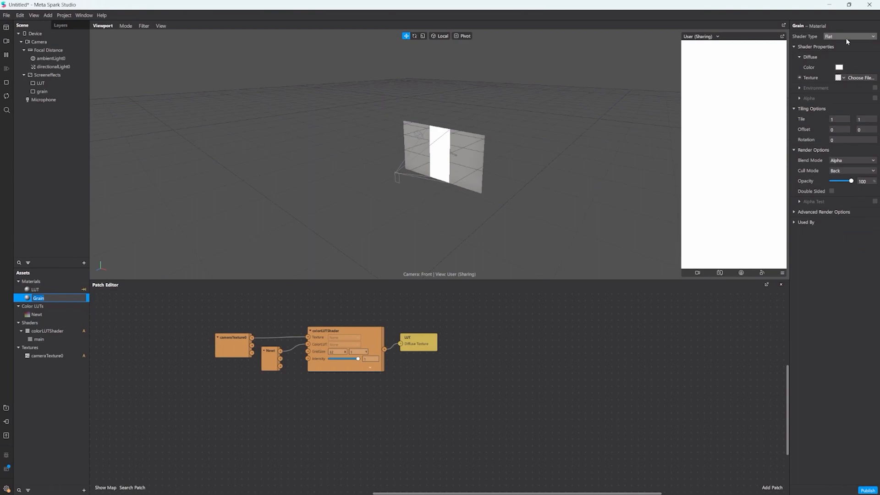
Inspect the dustLoop folder's sequence frames in File Explorer, viewing one in IrfanView.
{"action": "left_click", "coordinate": [860, 77]}
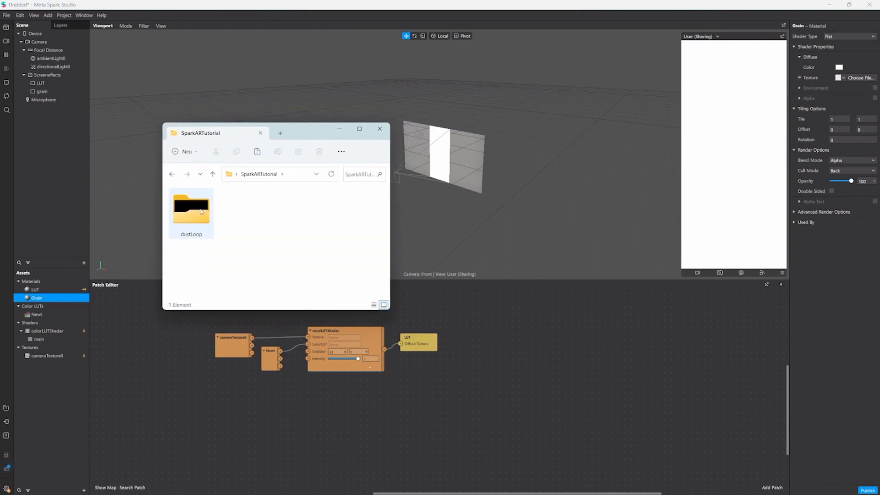
{"action": "double_click", "coordinate": [191, 206]}
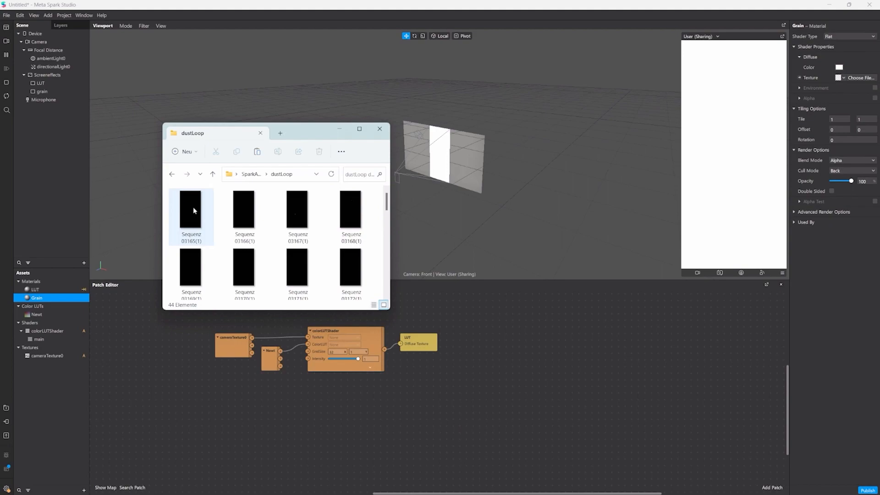
{"action": "left_click", "coordinate": [297, 213]}
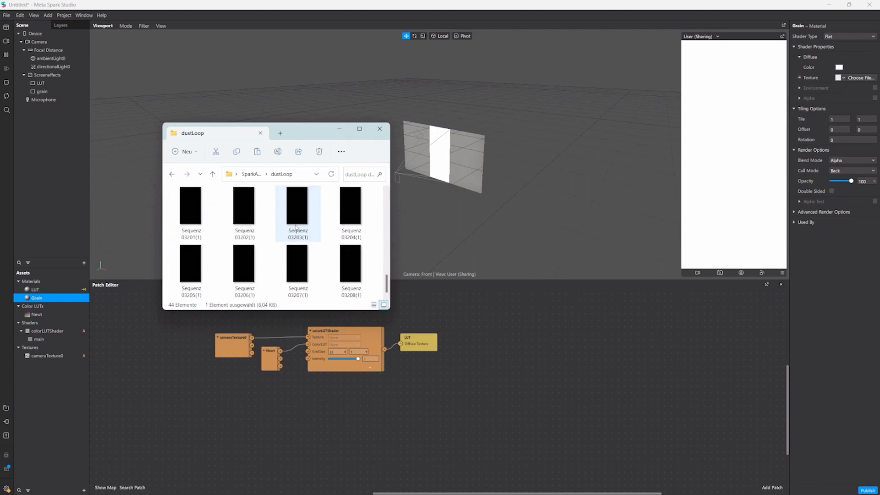
{"action": "double_click", "coordinate": [350, 264]}
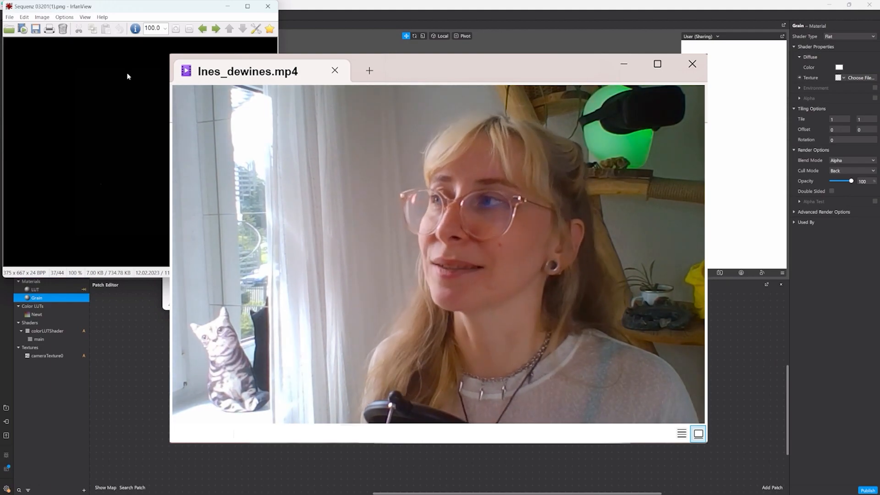
{"action": "left_click", "coordinate": [692, 64]}
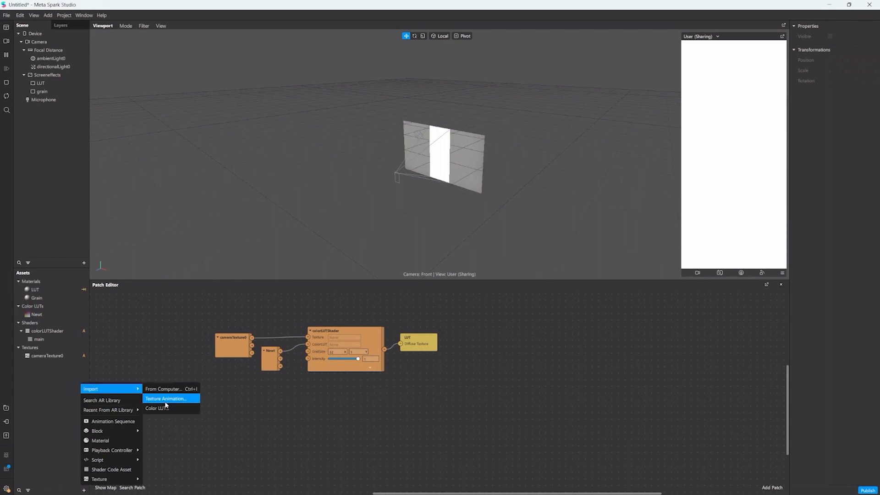
Import the 44 dustLoop frames as a texture animation with Texture Reduction on and Add to Plane off.
{"action": "left_click", "coordinate": [166, 399]}
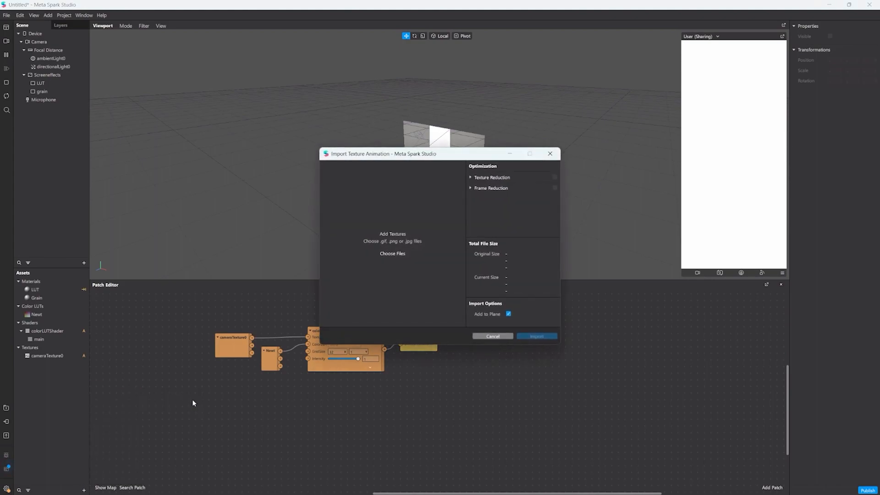
{"action": "mouse_move", "coordinate": [558, 176]}
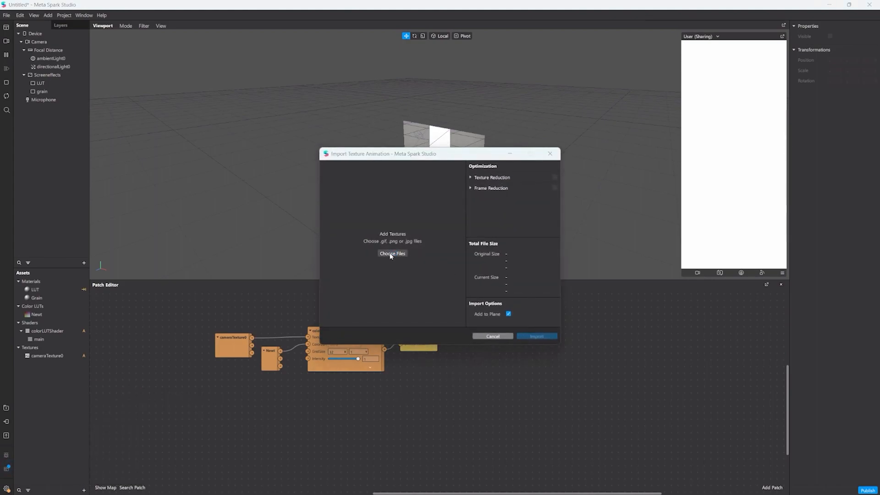
{"action": "left_click", "coordinate": [393, 253]}
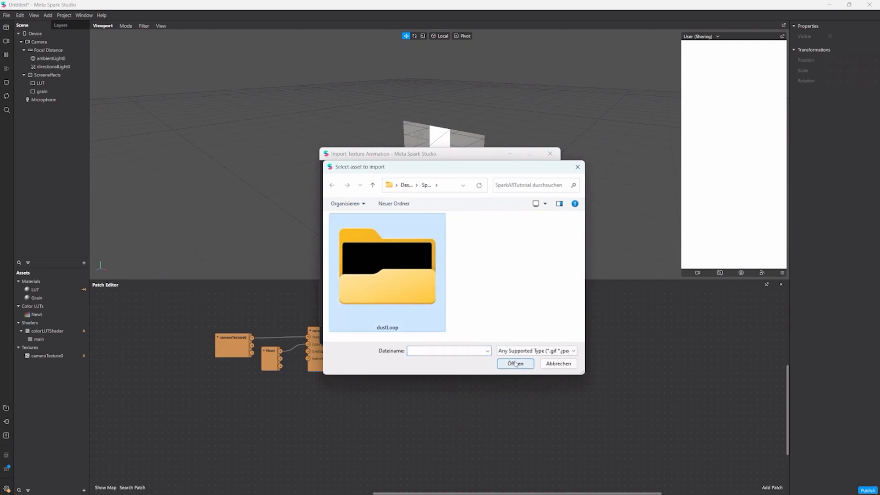
{"action": "double_click", "coordinate": [386, 269]}
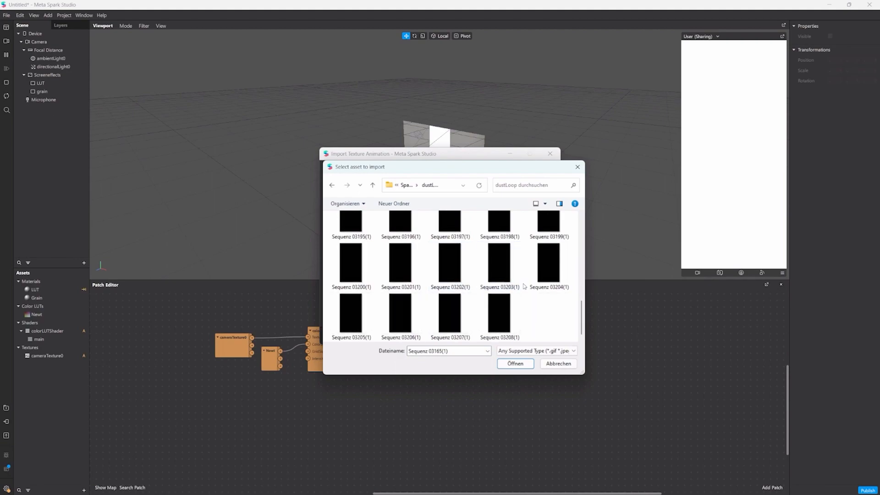
{"action": "left_click", "coordinate": [514, 363]}
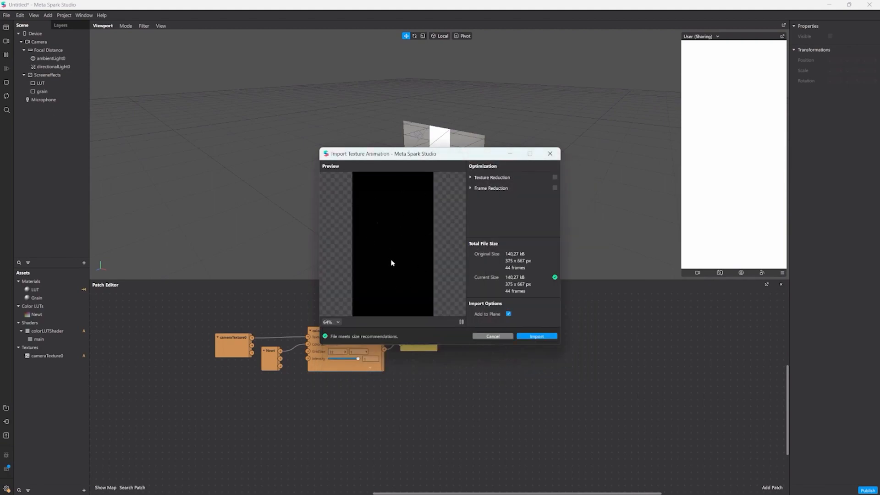
{"action": "mouse_move", "coordinate": [551, 174]}
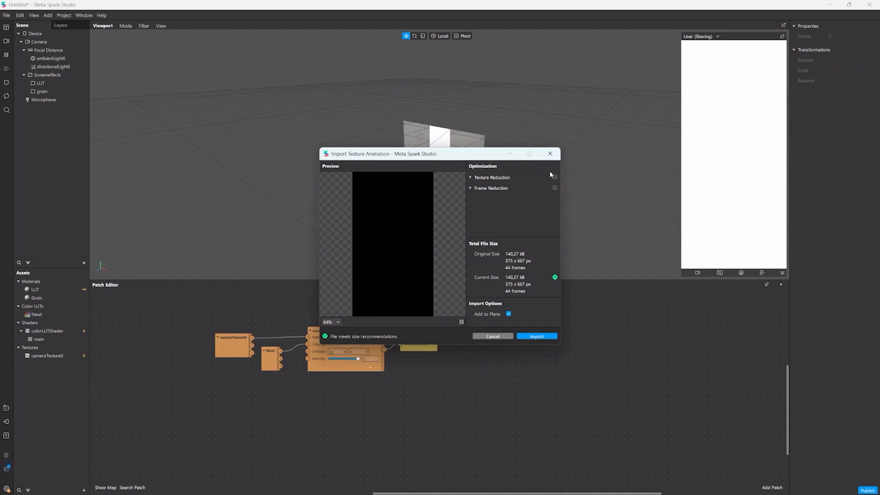
{"action": "left_click", "coordinate": [555, 177]}
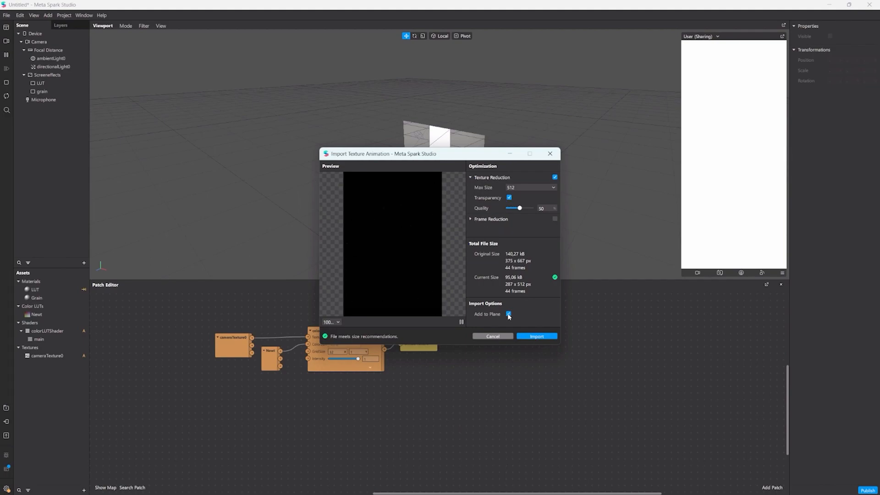
{"action": "left_click", "coordinate": [535, 336]}
{"action": "type", "text": "grain"}
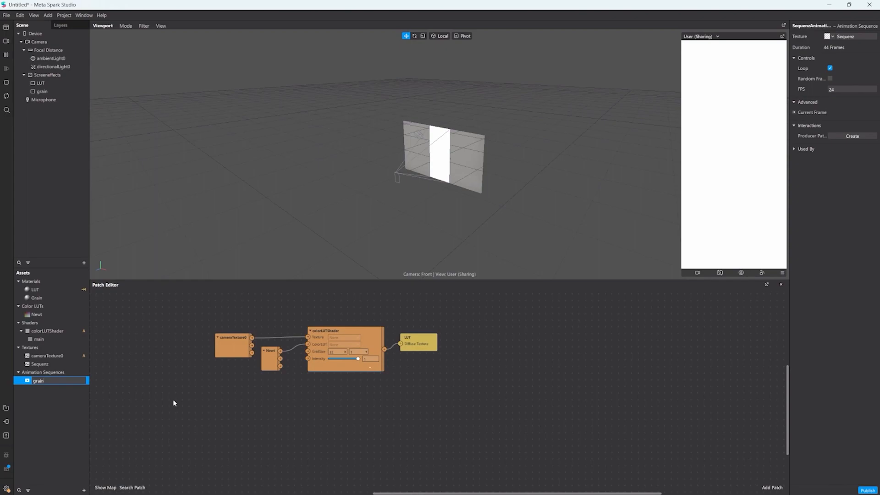
Set the Grain material's diffuse texture to the grain animation with Screen blend mode.
{"action": "left_click", "coordinate": [35, 297]}
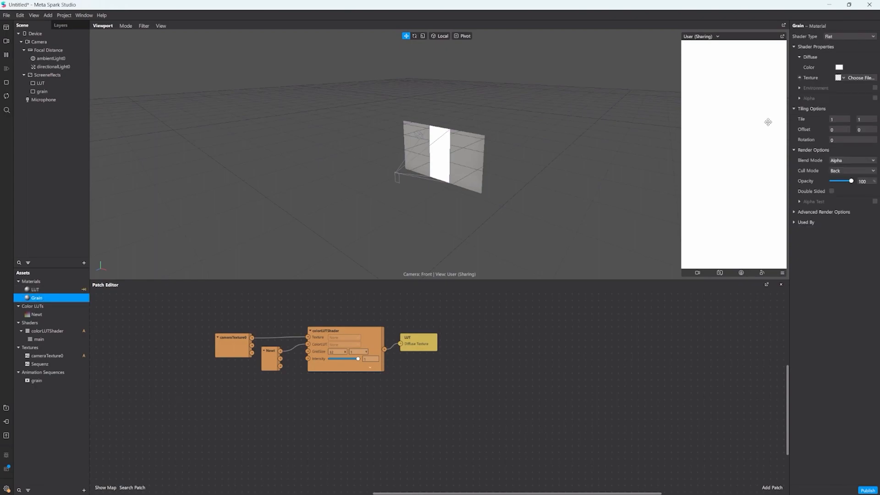
{"action": "left_click", "coordinate": [839, 77]}
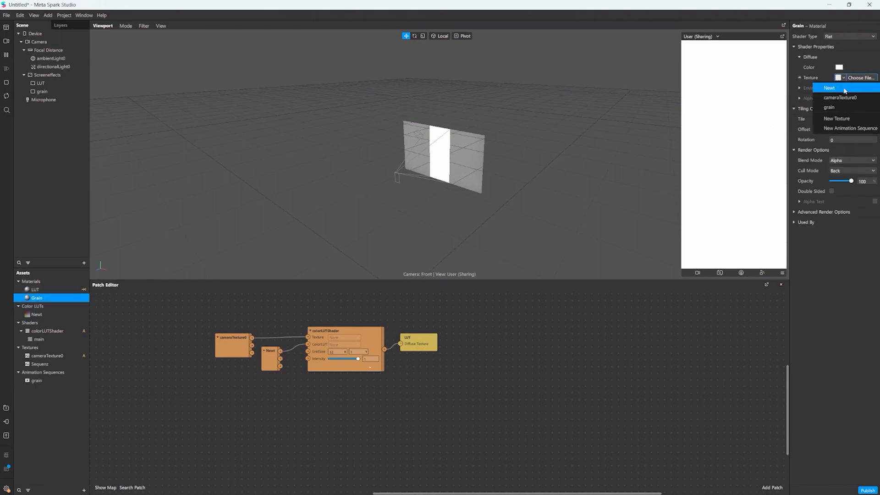
{"action": "left_click", "coordinate": [834, 107]}
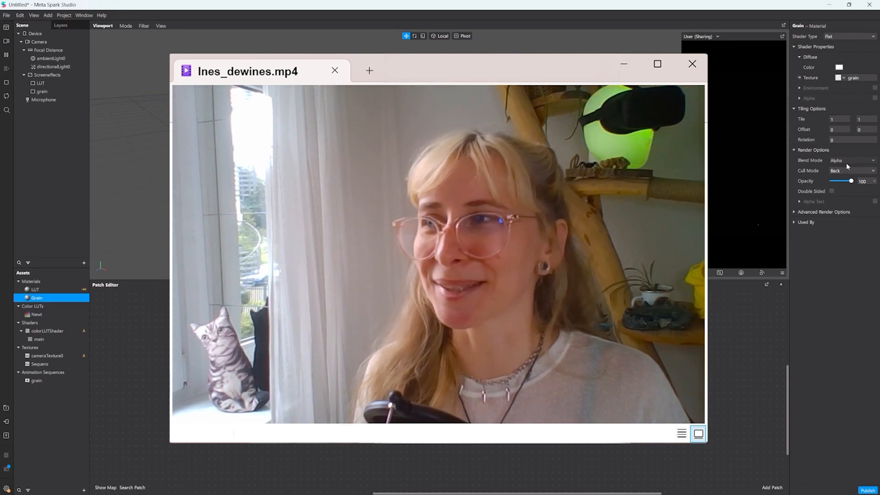
{"action": "left_click", "coordinate": [851, 160]}
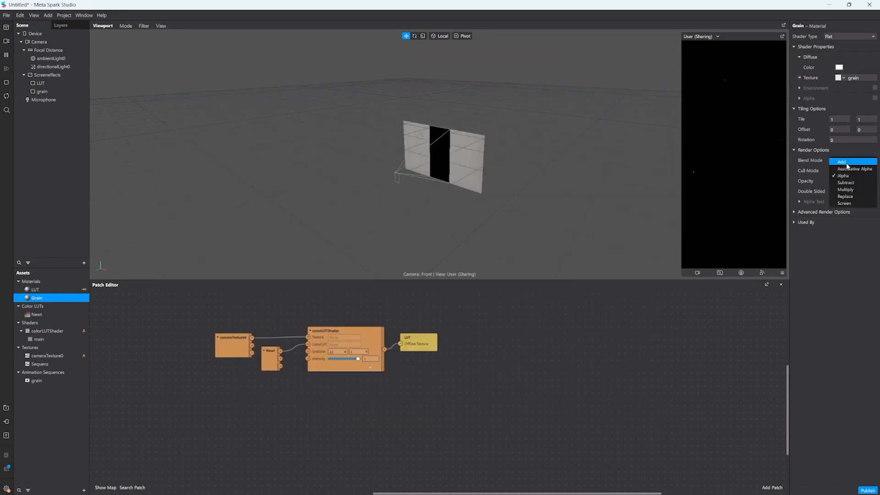
{"action": "left_click", "coordinate": [843, 204]}
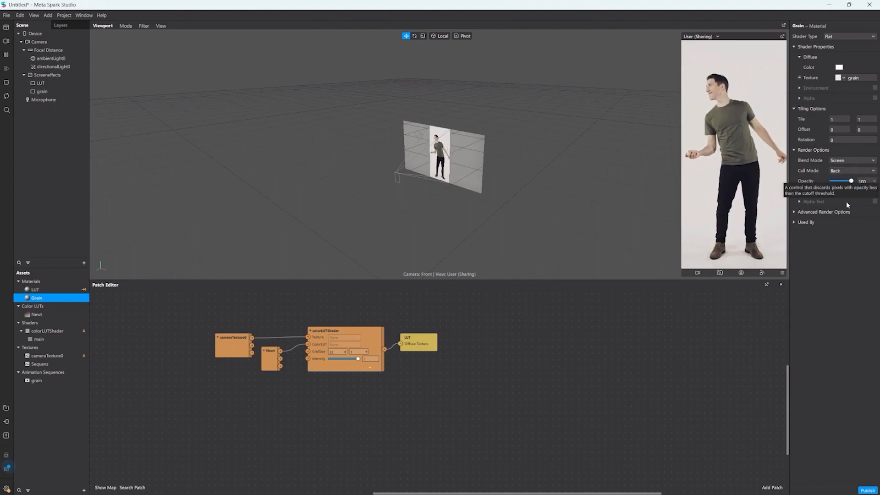
{"action": "left_click", "coordinate": [7, 43]}
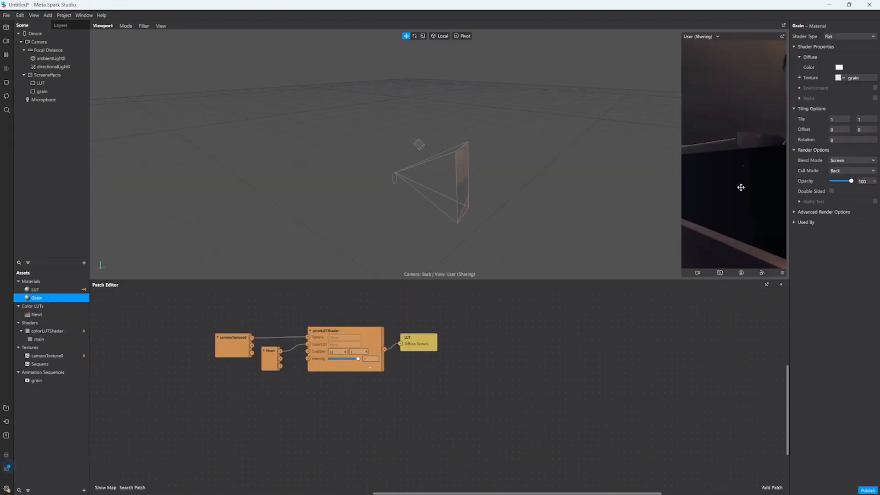
Add a rectangle named vignette under the screen effects canvas, filling the screen height, with a vignette material.
{"action": "right_click", "coordinate": [47, 75]}
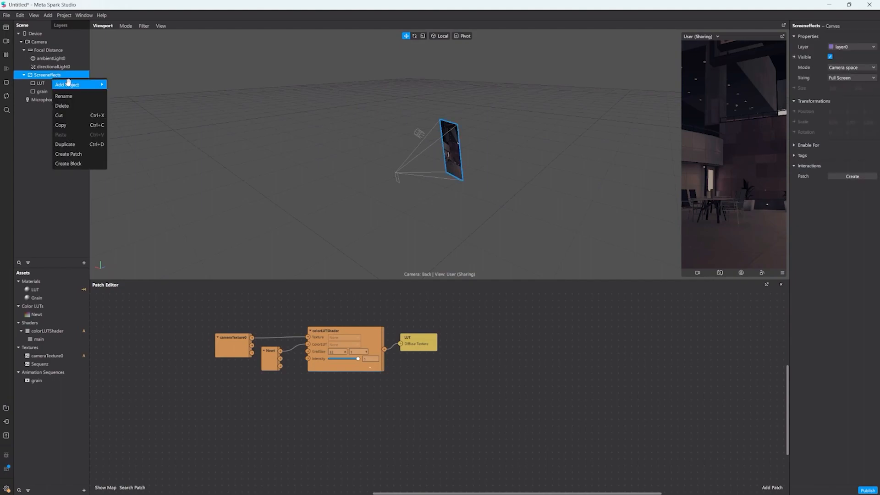
{"action": "left_click", "coordinate": [67, 85]}
{"action": "type", "text": "vignette"}
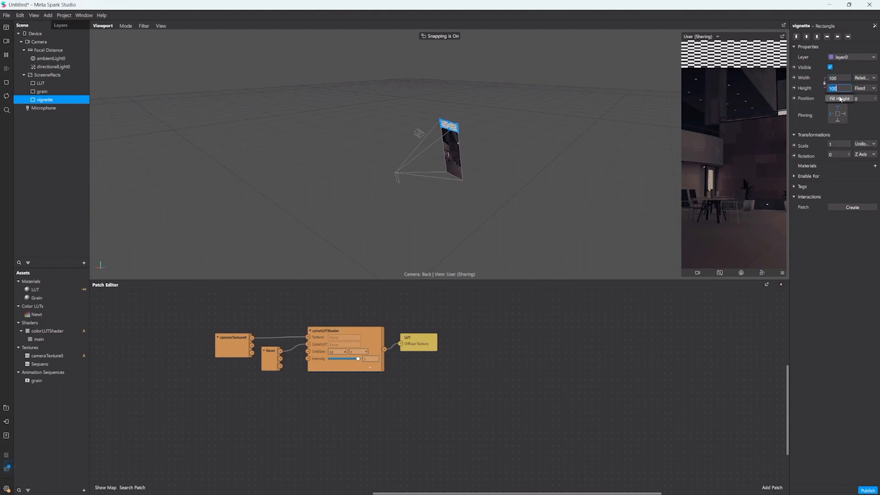
{"action": "left_click", "coordinate": [873, 166]}
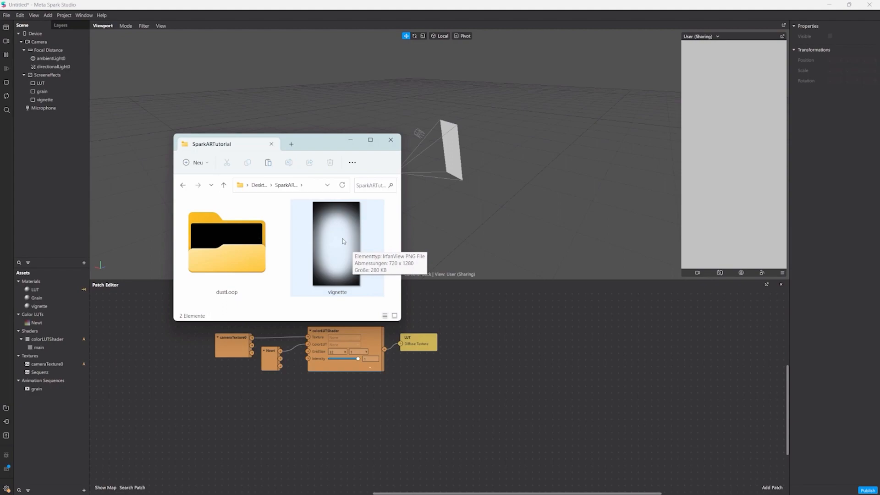
Import vignette.png as the vignette material's texture, darkening the preview edges.
{"action": "left_click", "coordinate": [337, 241]}
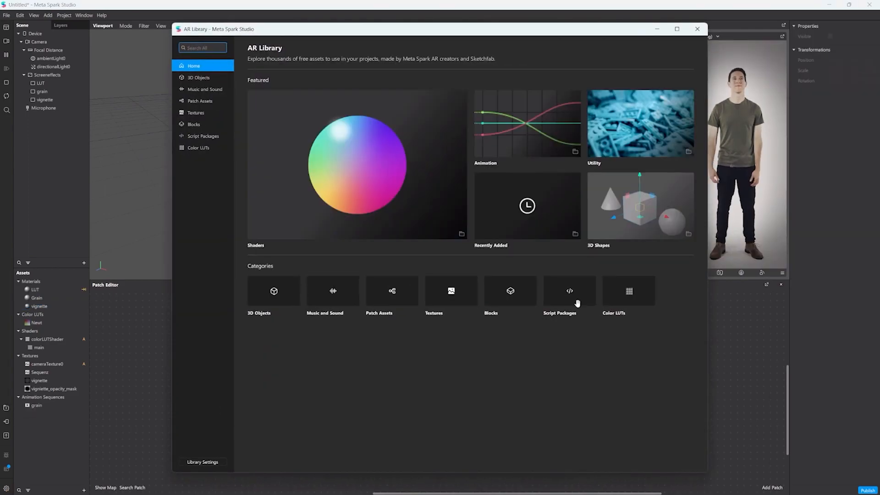
Import the free Default LUT from the AR Library's Color LUTs list and close the library.
{"action": "left_click", "coordinate": [198, 148]}
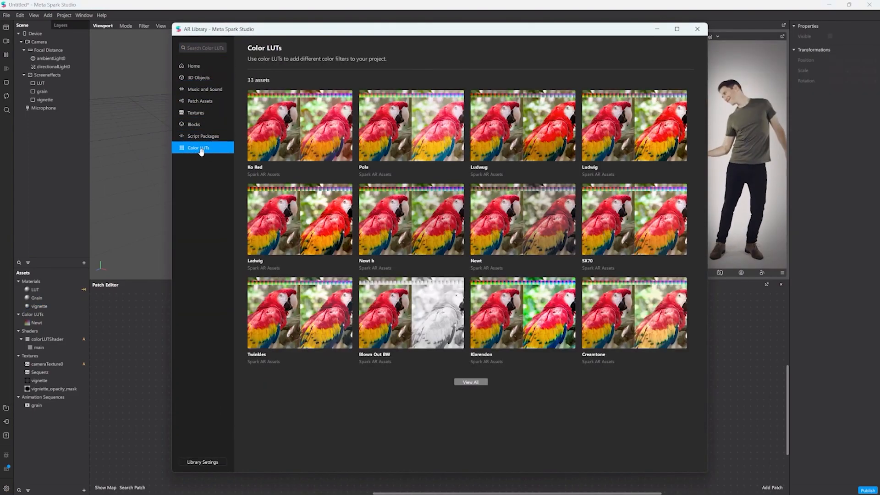
{"action": "left_click", "coordinate": [470, 381]}
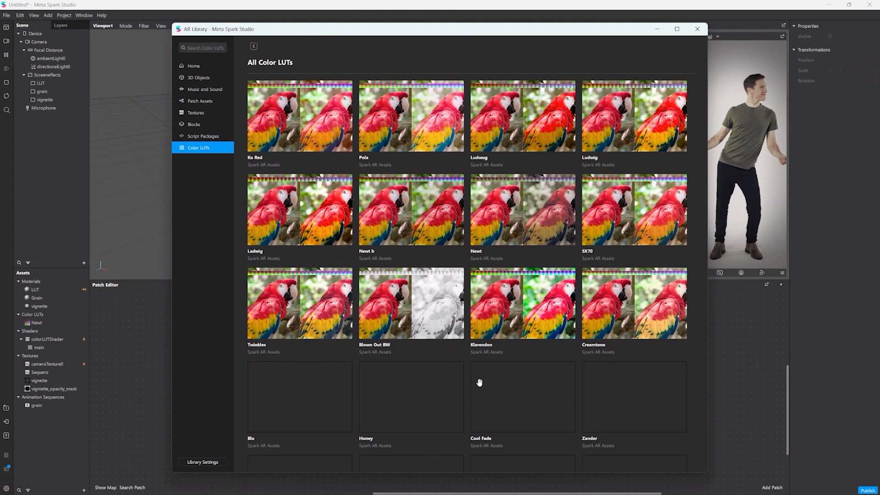
{"action": "scroll", "scroll_direction": "down", "scroll_amount": 3}
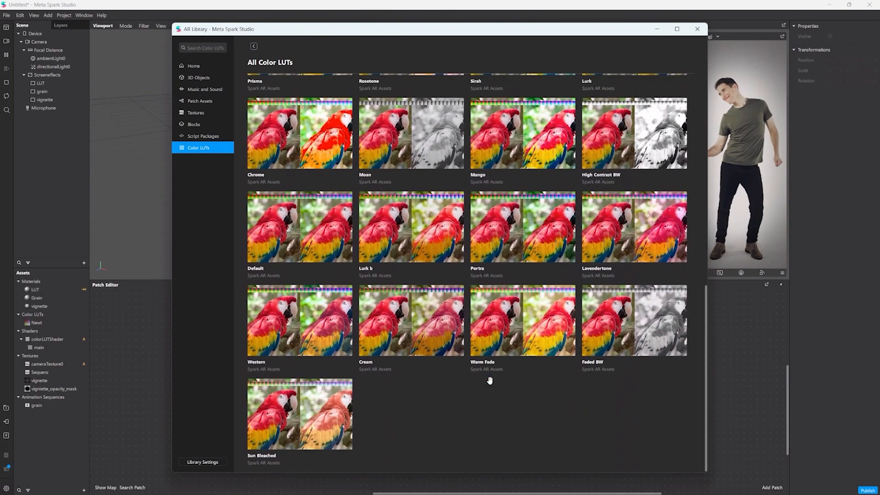
{"action": "scroll", "scroll_direction": "up", "scroll_amount": 3}
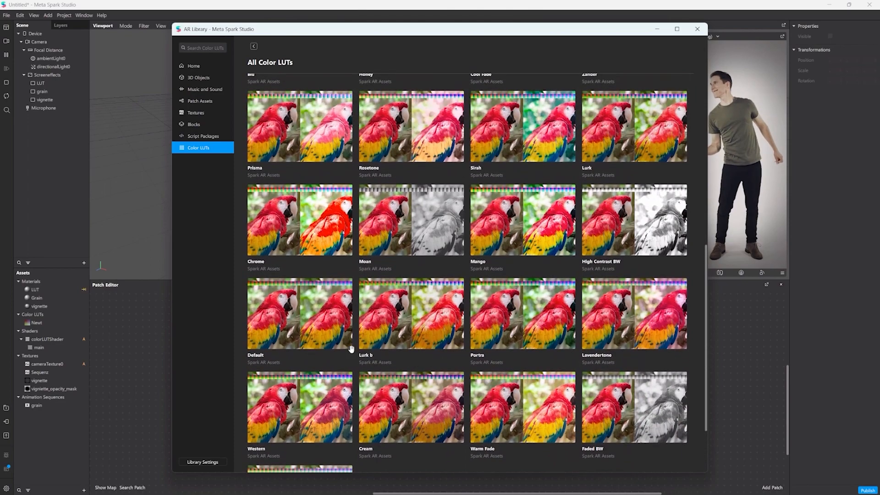
{"action": "left_click", "coordinate": [299, 312]}
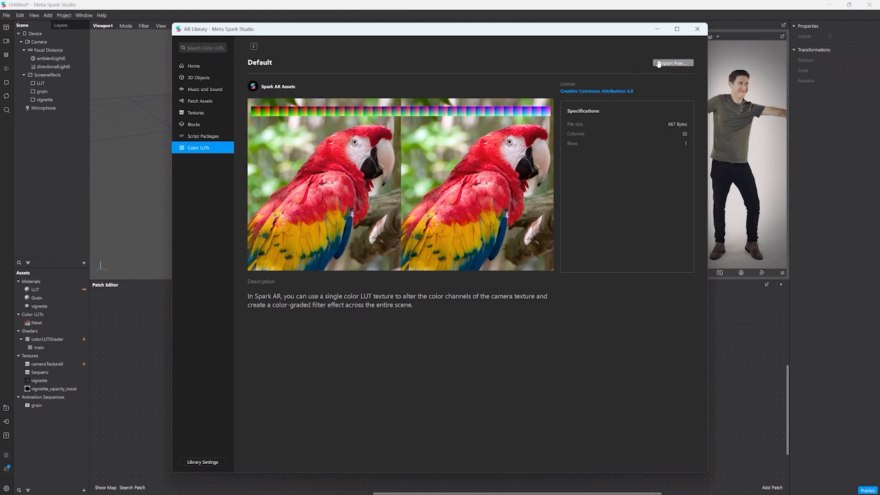
{"action": "left_click", "coordinate": [672, 64]}
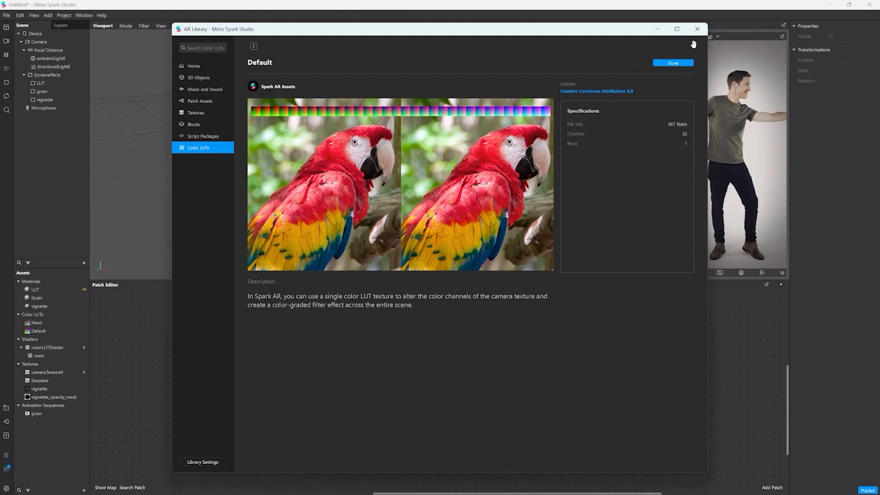
{"action": "left_click", "coordinate": [672, 62]}
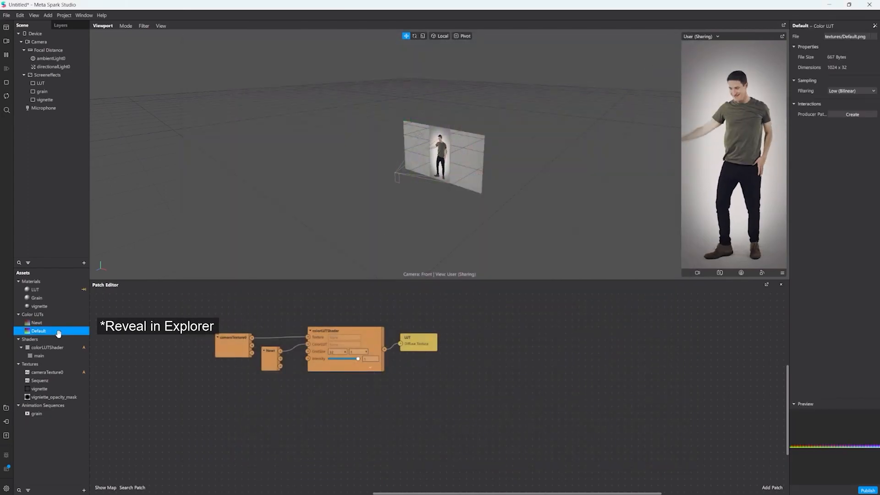
Reveal the Default LUT asset in File Explorer and open Default.png for editing.
{"action": "right_click", "coordinate": [39, 331]}
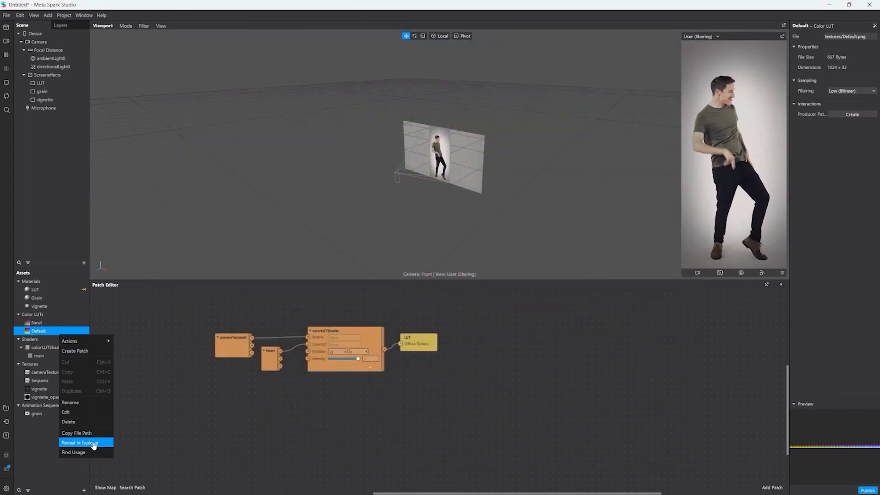
{"action": "left_click", "coordinate": [83, 443]}
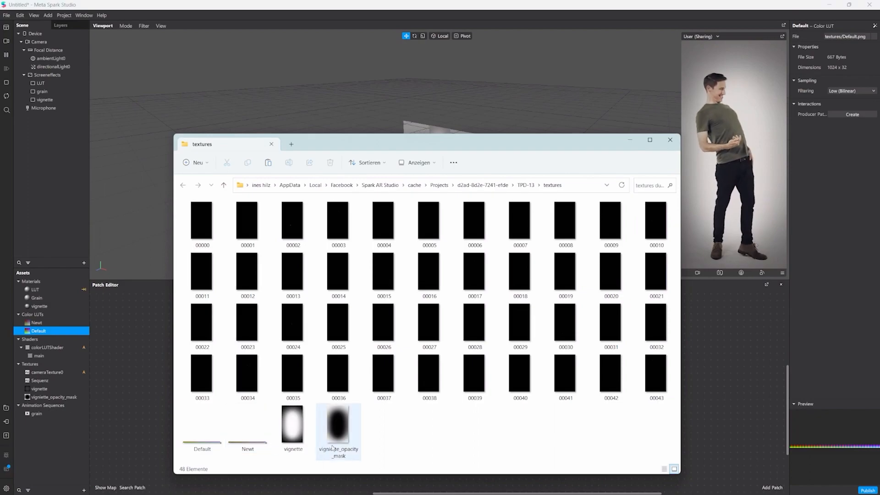
{"action": "left_click", "coordinate": [202, 426]}
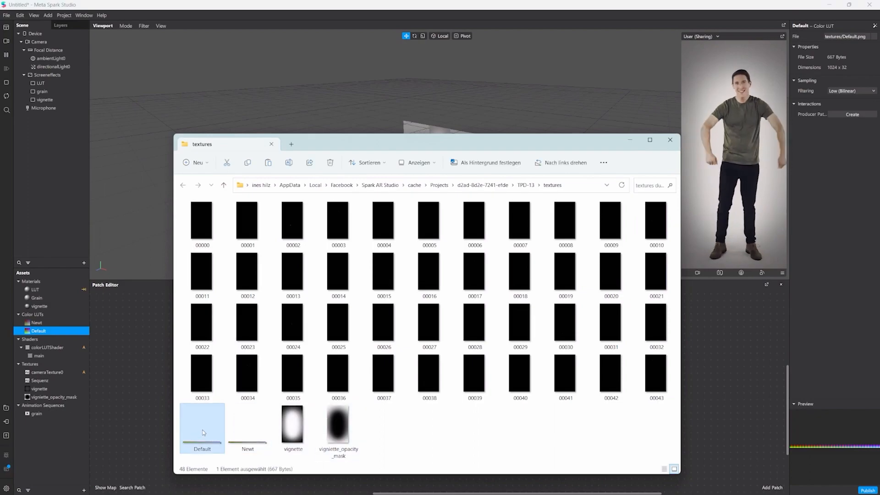
{"action": "mouse_move", "coordinate": [202, 432]}
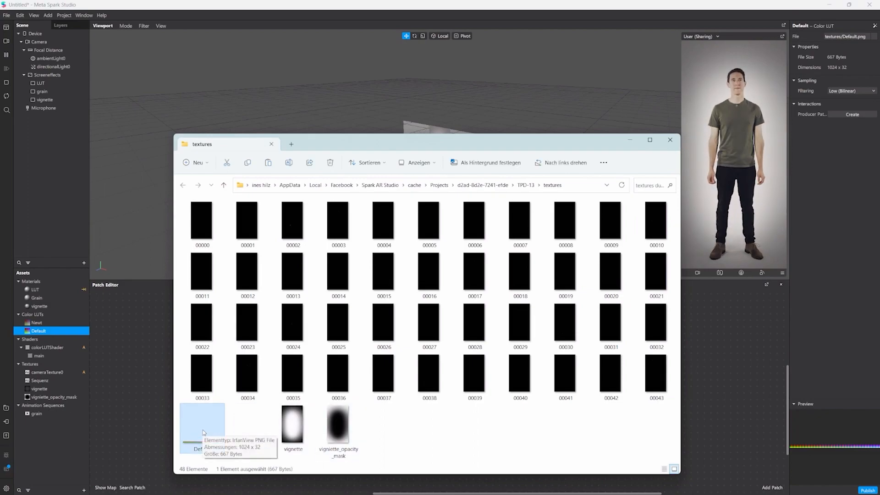
{"action": "mouse_move", "coordinate": [401, 438]}
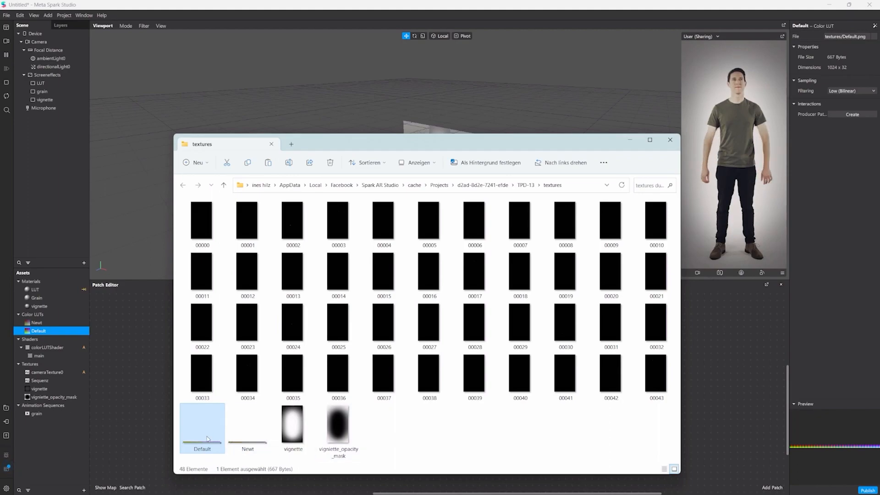
{"action": "double_click", "coordinate": [202, 424]}
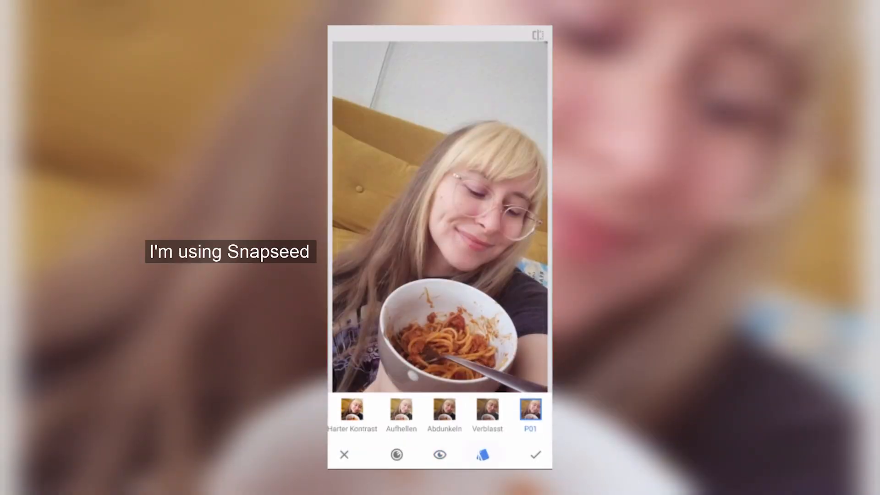
Apply a bold purple-and-yellow colour grade to the selfie photo in Snapseed.
{"action": "left_click", "coordinate": [440, 454]}
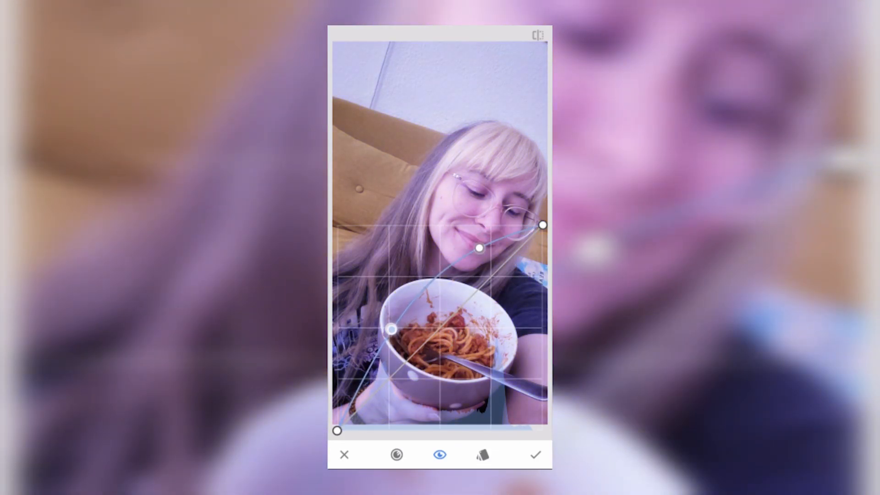
{"action": "left_click", "coordinate": [396, 455]}
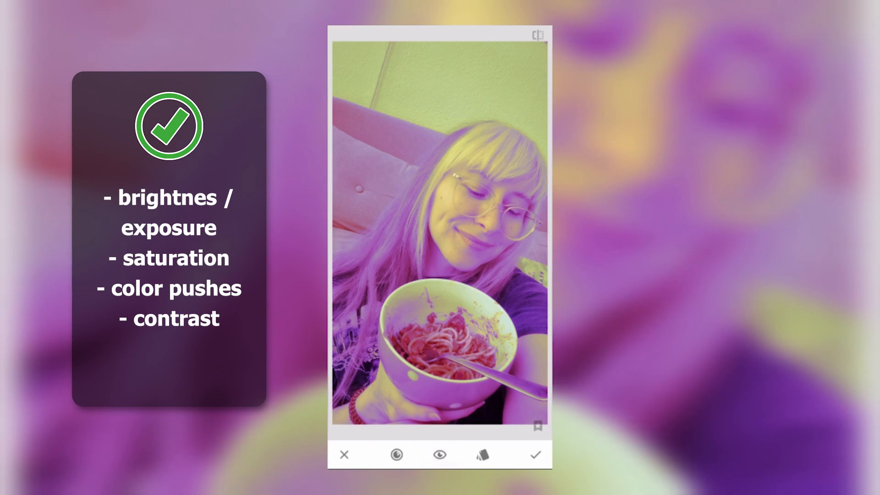
{"action": "left_click", "coordinate": [534, 454]}
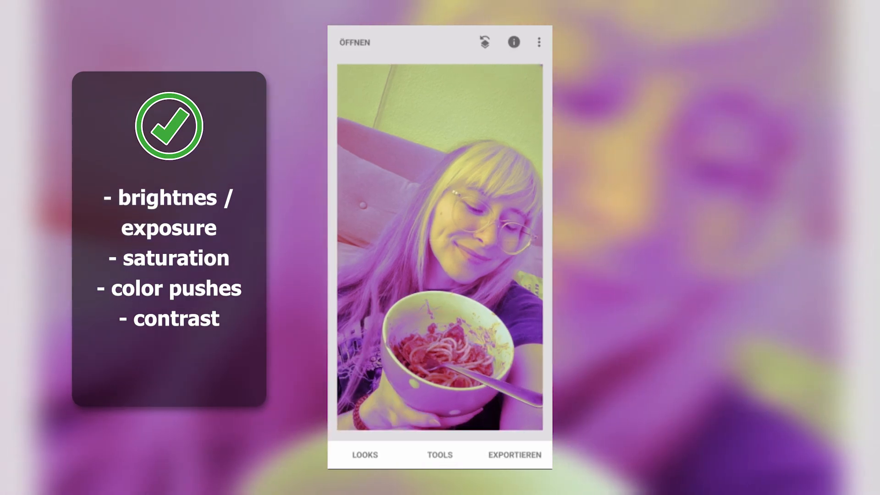
Try Grain and a brightness preset without applying them, then export the edited photo.
{"action": "left_click", "coordinate": [440, 455]}
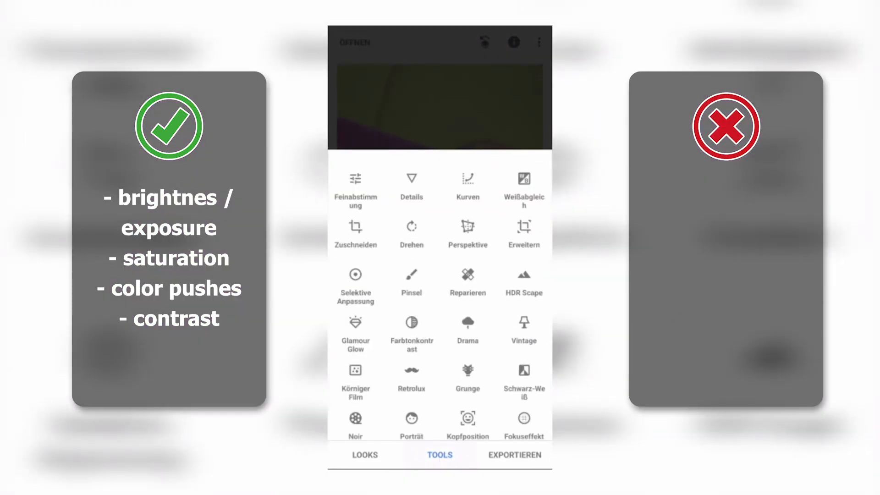
{"action": "left_click", "coordinate": [355, 372]}
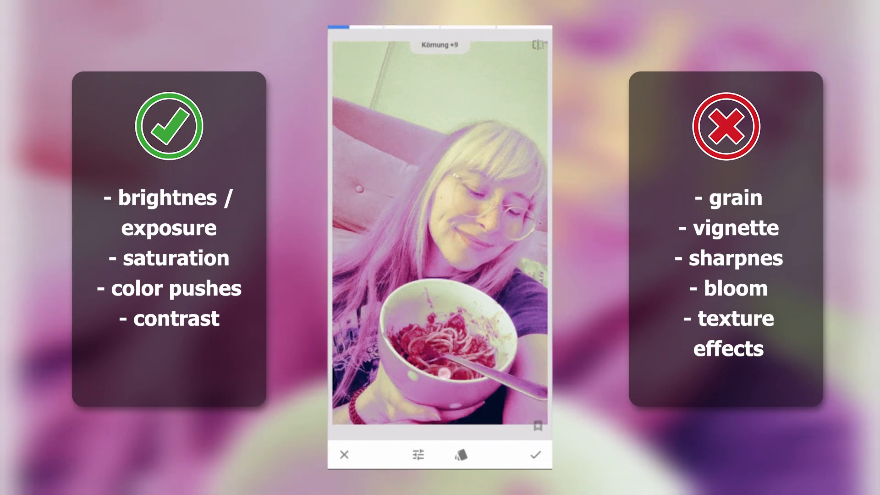
{"action": "left_click", "coordinate": [537, 455]}
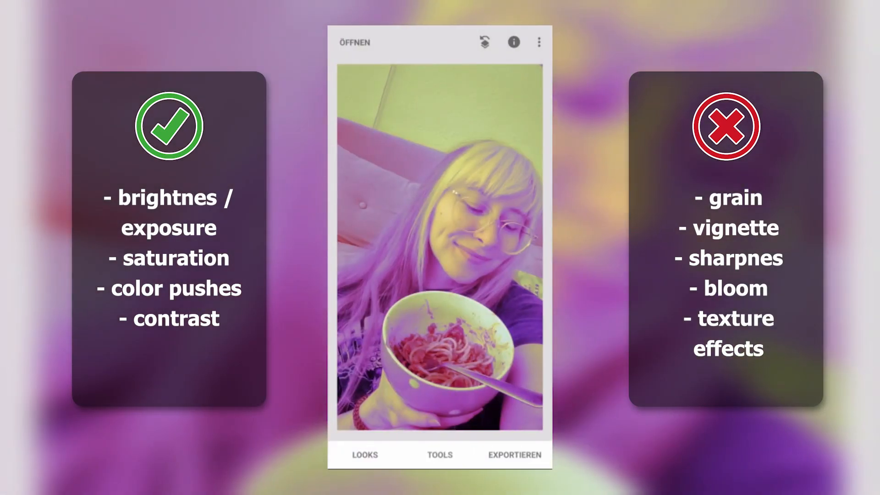
{"action": "left_click", "coordinate": [439, 455]}
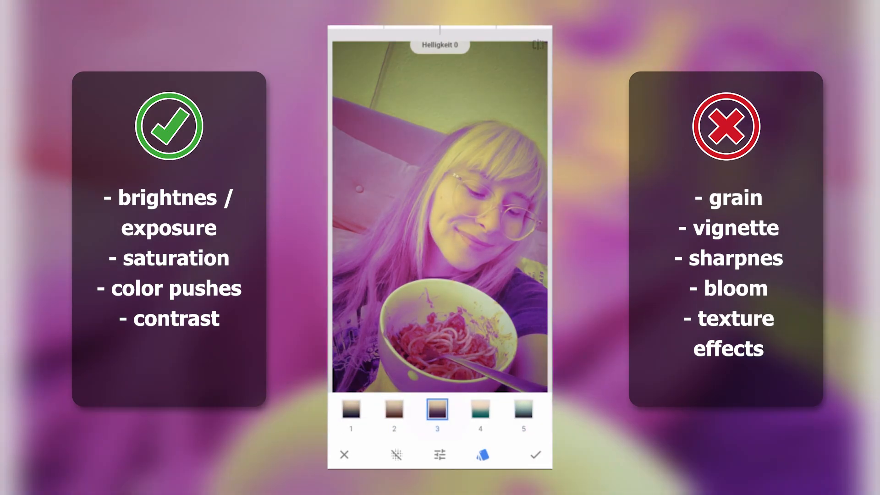
{"action": "scroll", "scroll_direction": "right", "scroll_amount": 3}
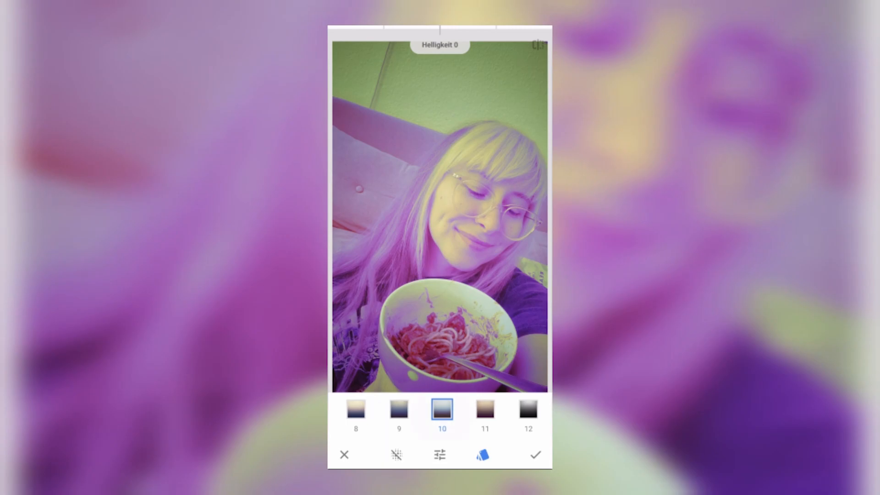
{"action": "left_click", "coordinate": [535, 455]}
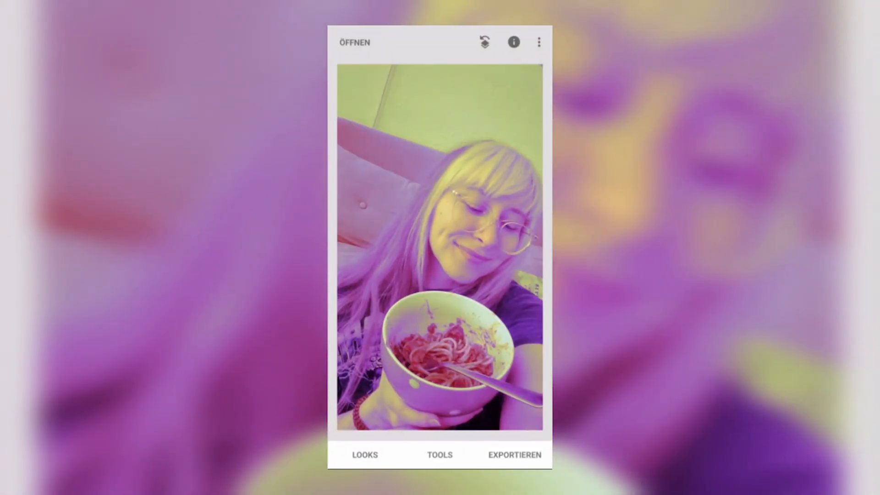
{"action": "left_click", "coordinate": [514, 455]}
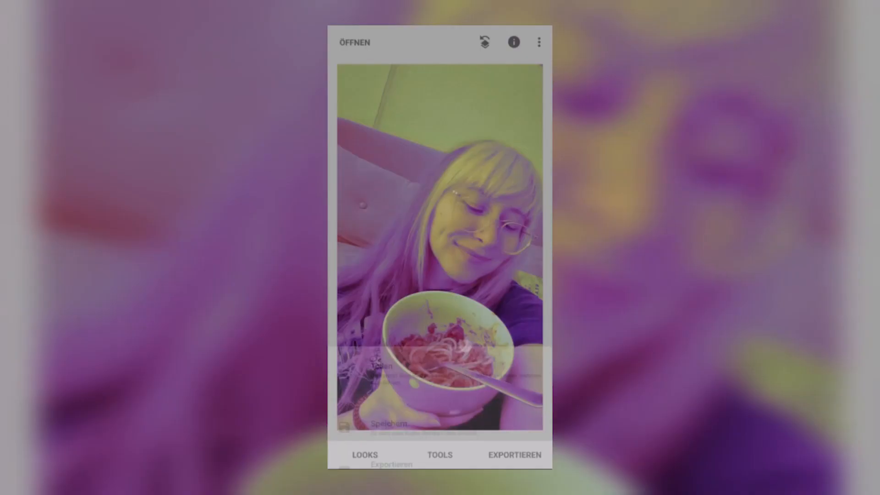
{"action": "left_click", "coordinate": [364, 455]}
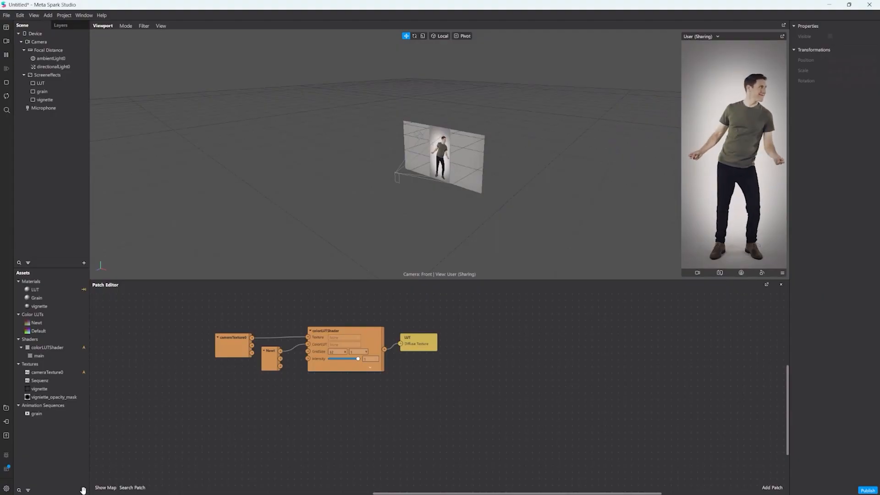
Import default_edited.png as a Color LUT and wire it into colorLUTShader's ColorLUT input.
{"action": "left_click", "coordinate": [83, 490]}
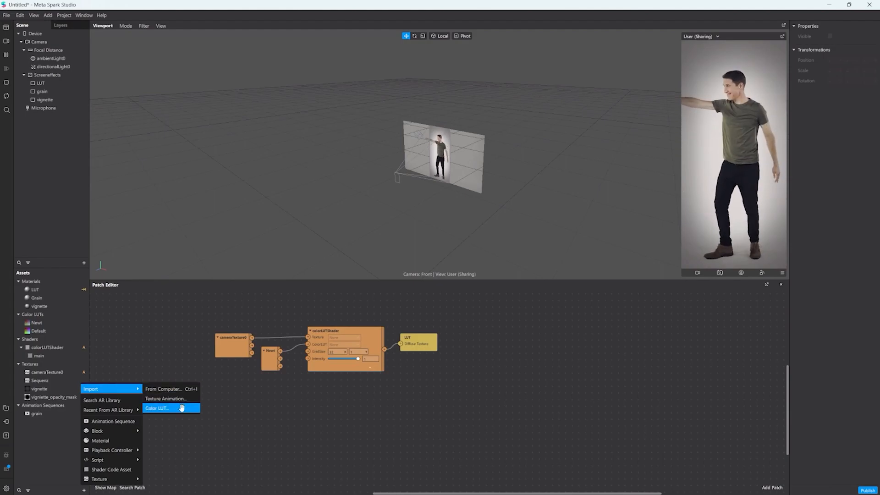
{"action": "left_click", "coordinate": [157, 408]}
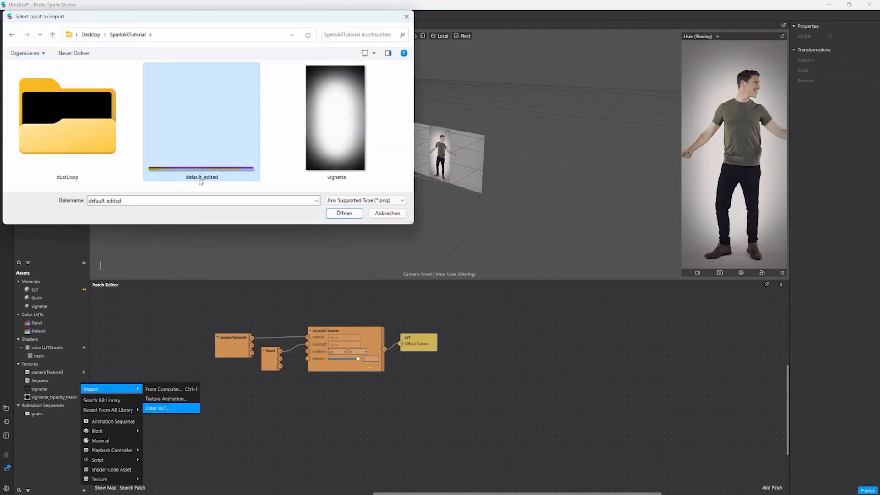
{"action": "left_click", "coordinate": [344, 213]}
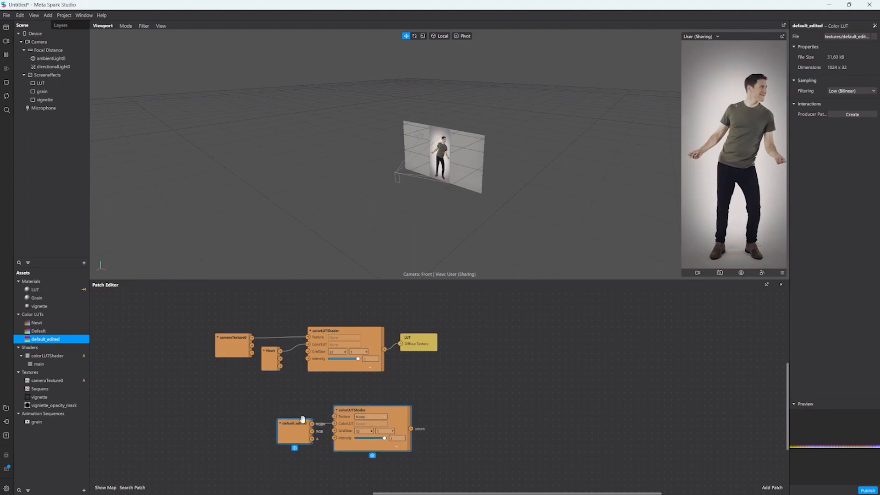
{"action": "left_click", "coordinate": [37, 331]}
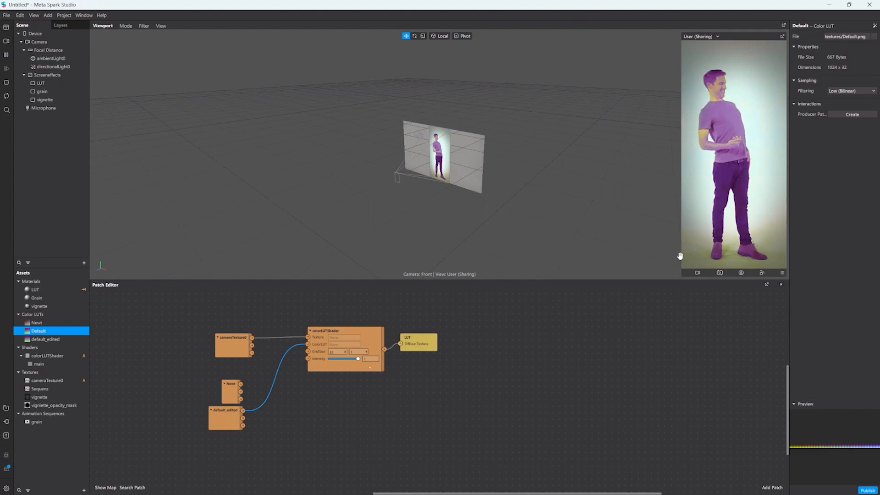
{"action": "left_click", "coordinate": [7, 41]}
{"action": "type", "text": "scree"}
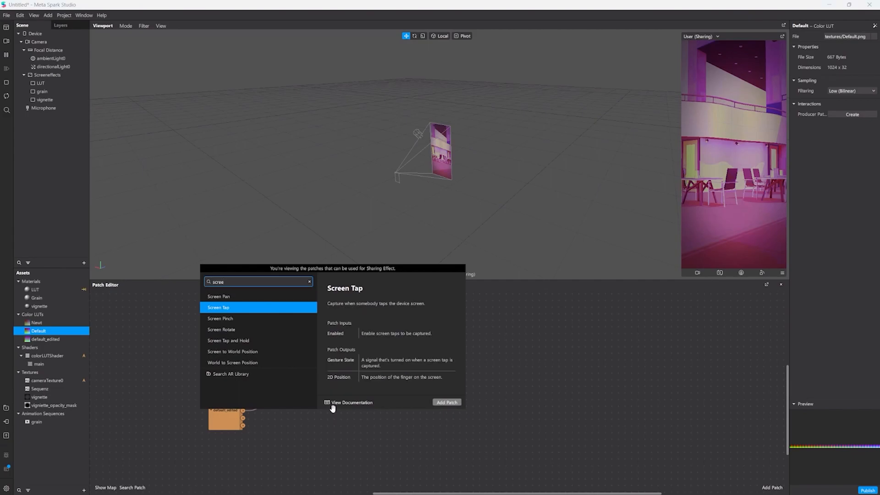
Add Screen Tap and Counter patches and enable Simulate Touch in the preview.
{"action": "left_click", "coordinate": [447, 402]}
{"action": "type", "text": "count"}
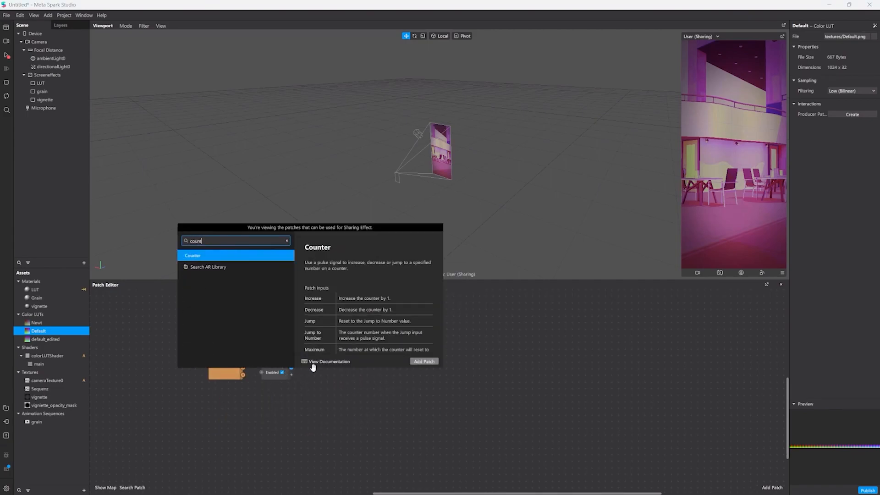
{"action": "left_click", "coordinate": [424, 362]}
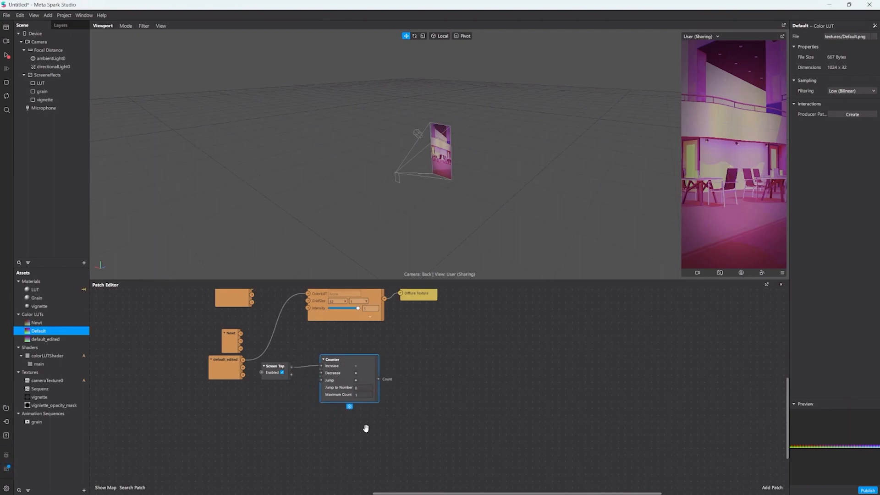
{"action": "left_click", "coordinate": [761, 273]}
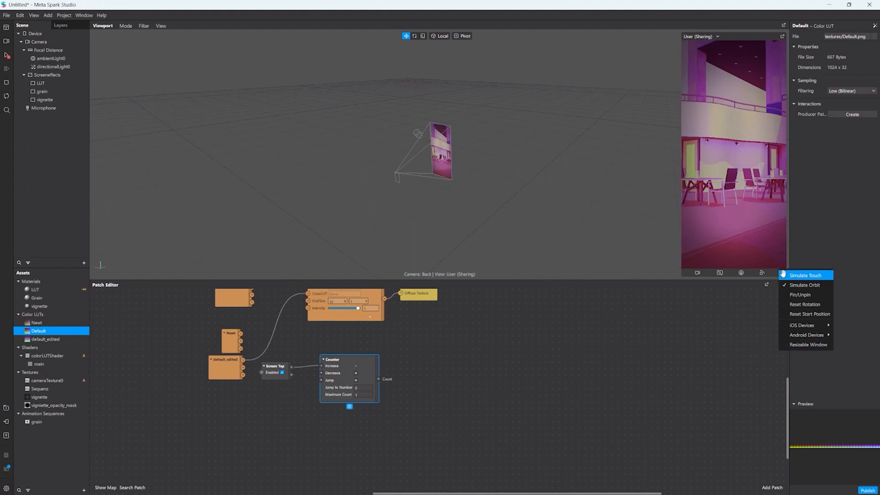
{"action": "left_click", "coordinate": [761, 215]}
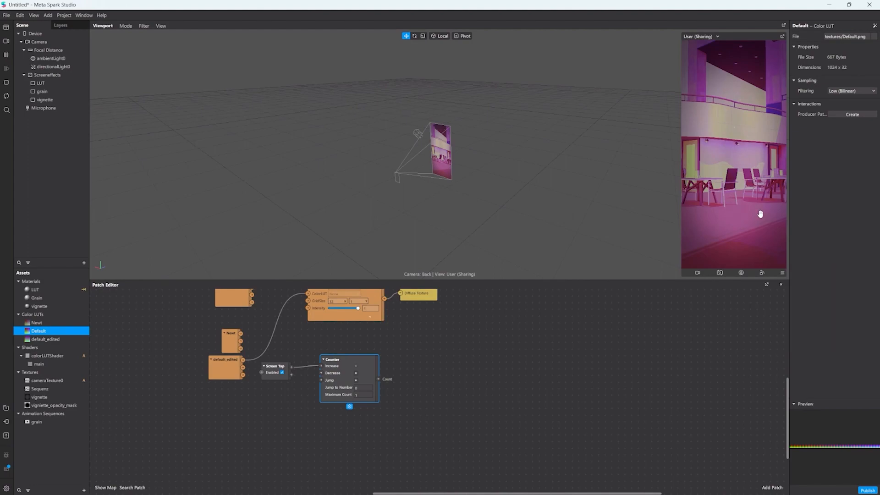
{"action": "mouse_move", "coordinate": [514, 344]}
{"action": "type", "text": "opt"}
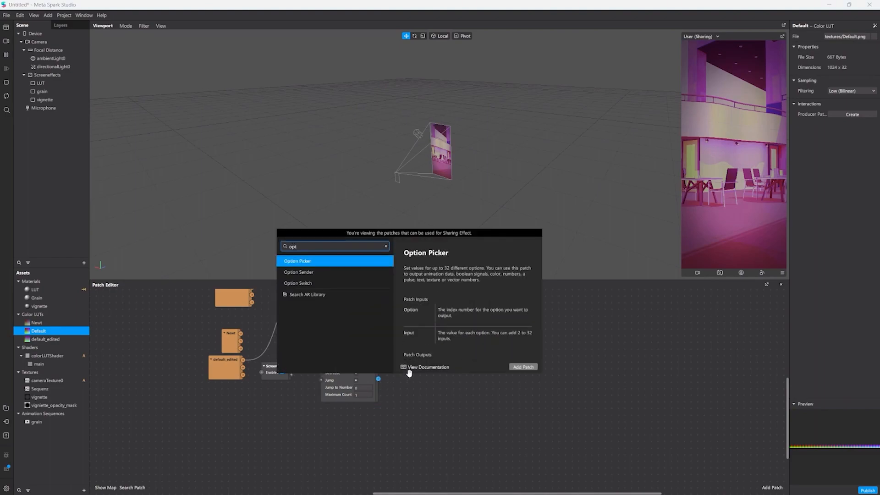
Add an Option Picker patch and set its data type to Texture.
{"action": "left_click", "coordinate": [521, 366]}
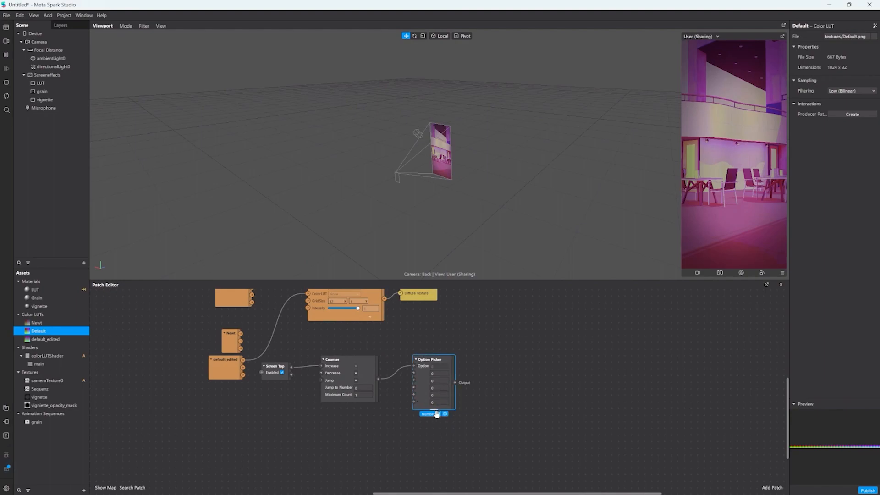
{"action": "left_click", "coordinate": [428, 414]}
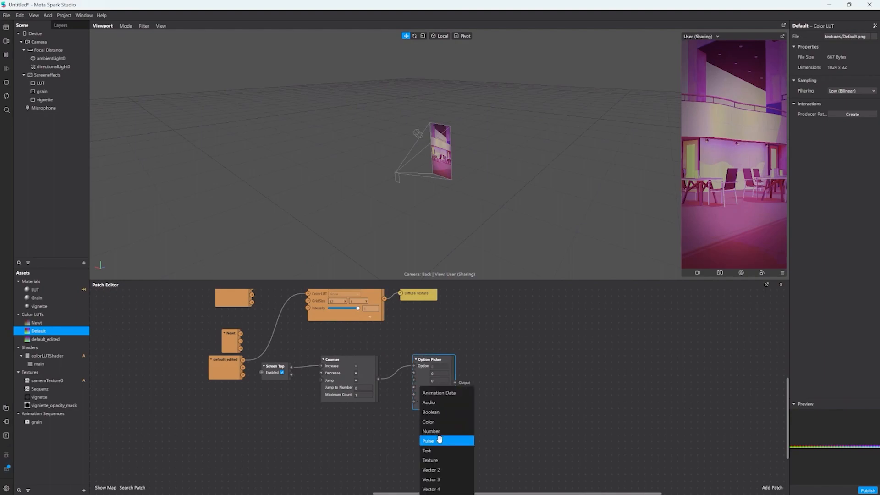
{"action": "mouse_move", "coordinate": [438, 450]}
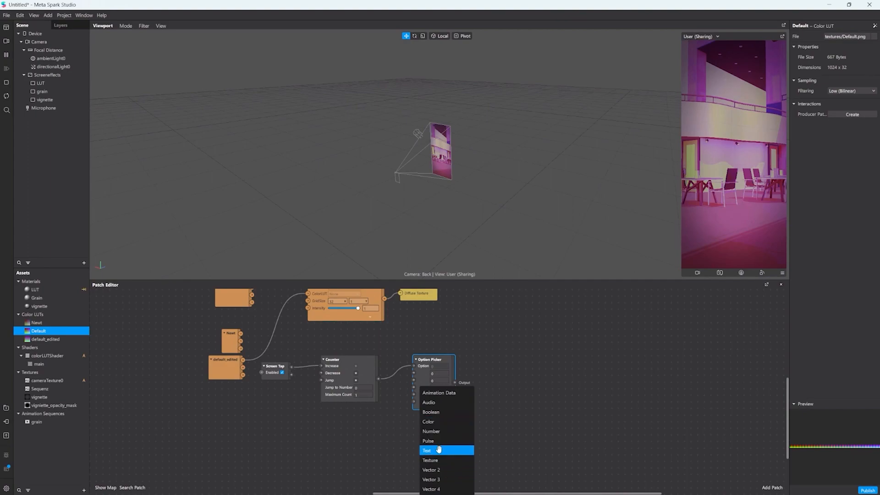
{"action": "left_click", "coordinate": [427, 450]}
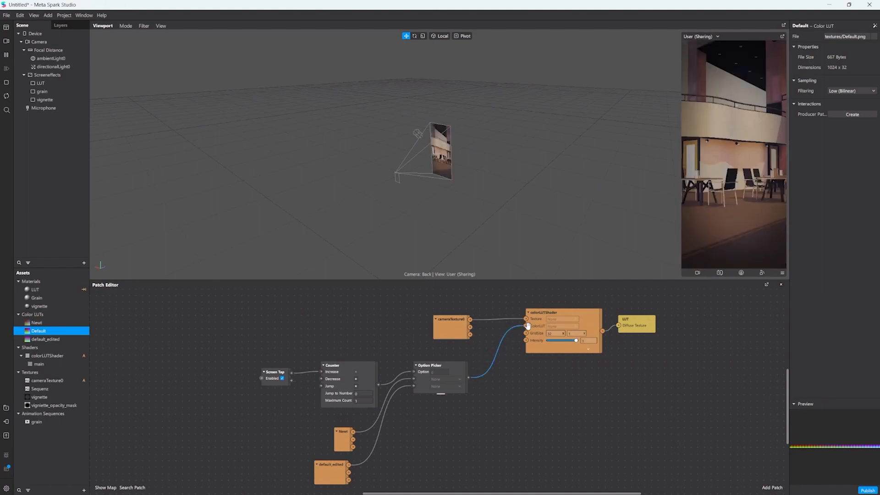
{"action": "mouse_move", "coordinate": [777, 265]}
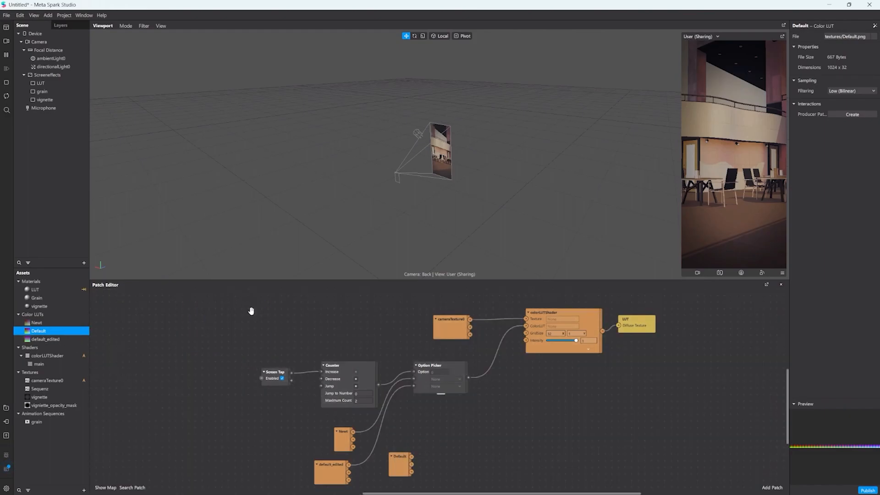
Add a third input to the Option Picker for the Default LUT.
{"action": "right_click", "coordinate": [441, 386]}
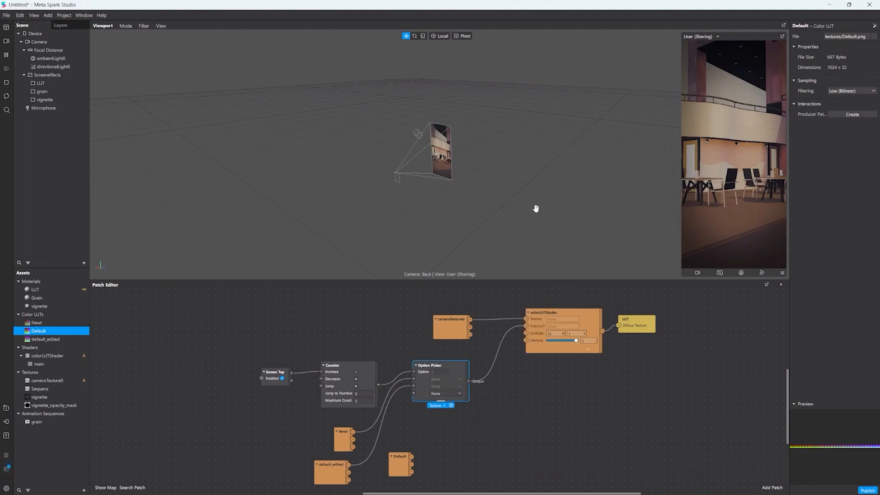
{"action": "left_click", "coordinate": [398, 452]}
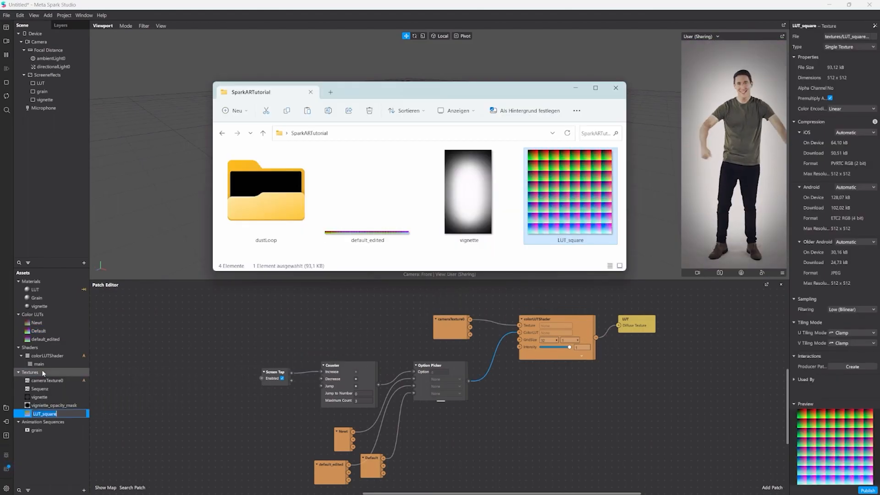
Confirm the LUT_square.png import into the project's Textures.
{"action": "left_click", "coordinate": [616, 88]}
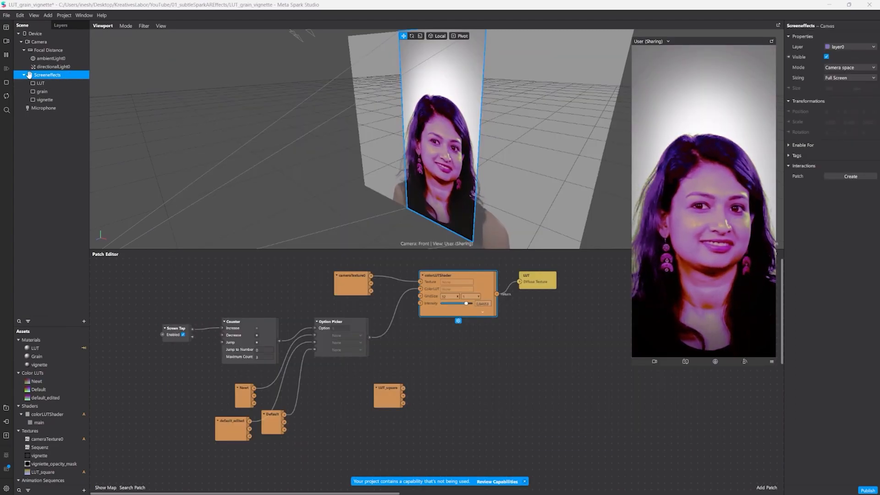
Hide the screen effects canvas and add a face mesh named Retouch with eyes and mouth excluded.
{"action": "left_click", "coordinate": [826, 57]}
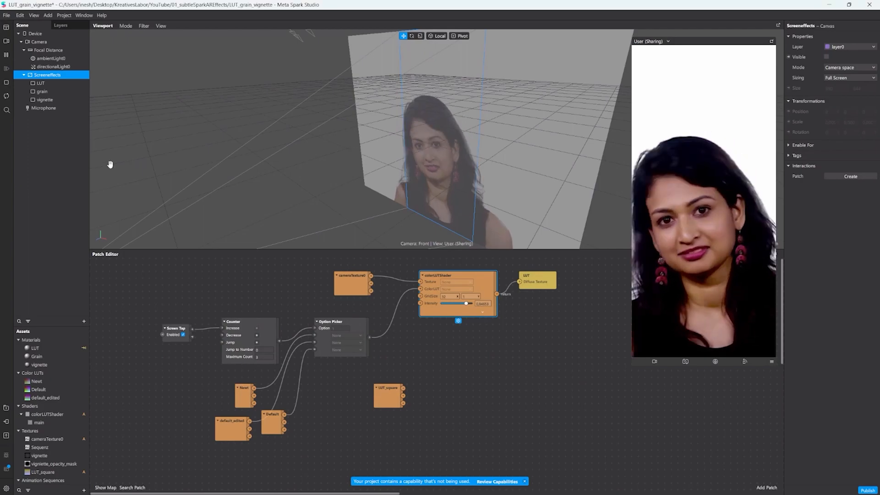
{"action": "left_click", "coordinate": [51, 157]}
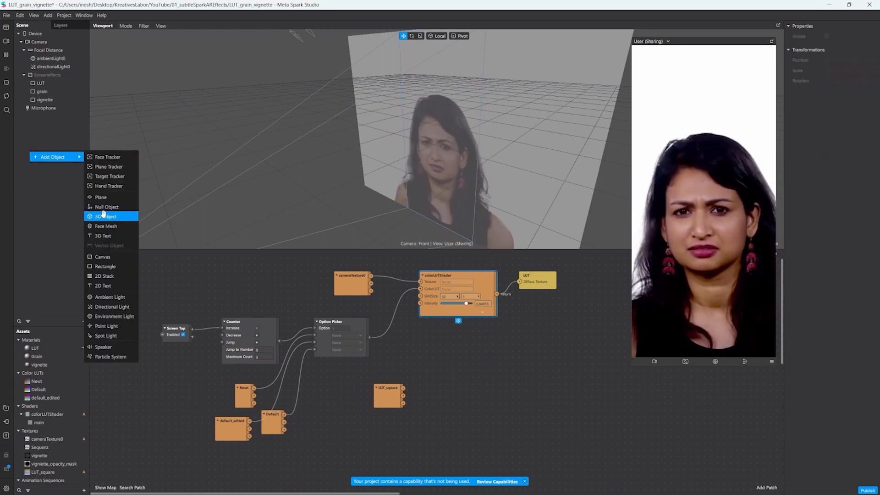
{"action": "left_click", "coordinate": [107, 157]}
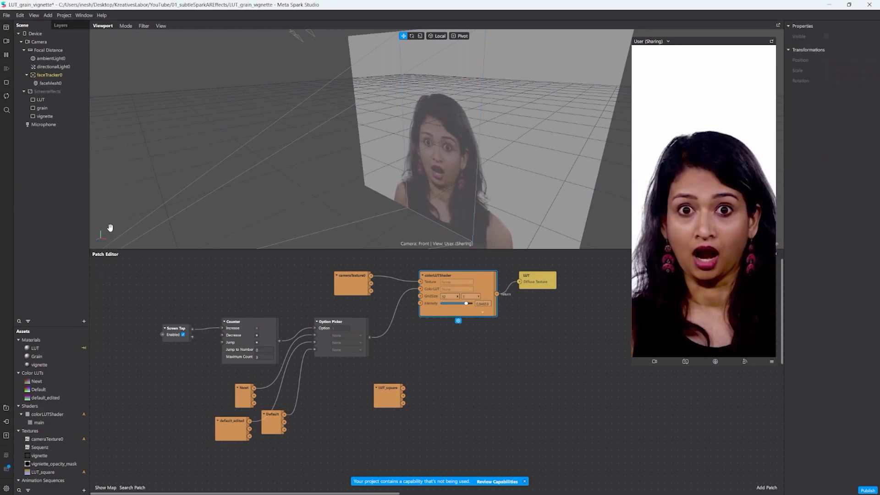
{"action": "left_click", "coordinate": [50, 84]}
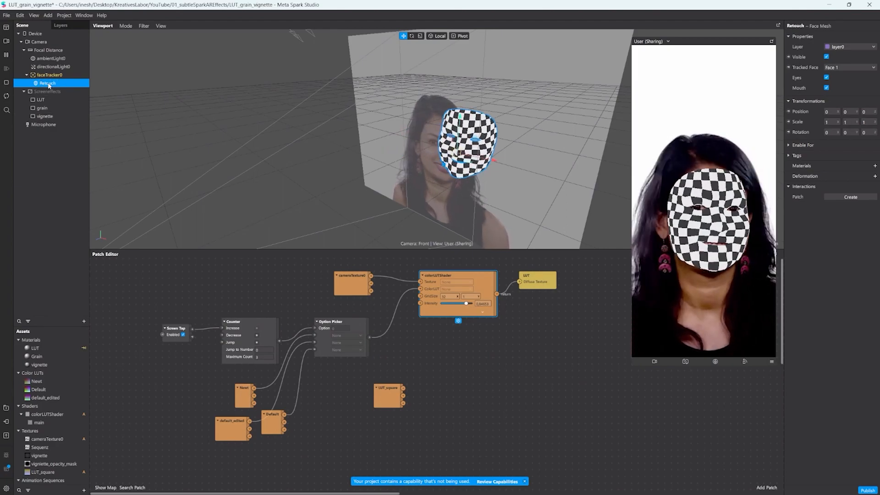
{"action": "left_click", "coordinate": [827, 88]}
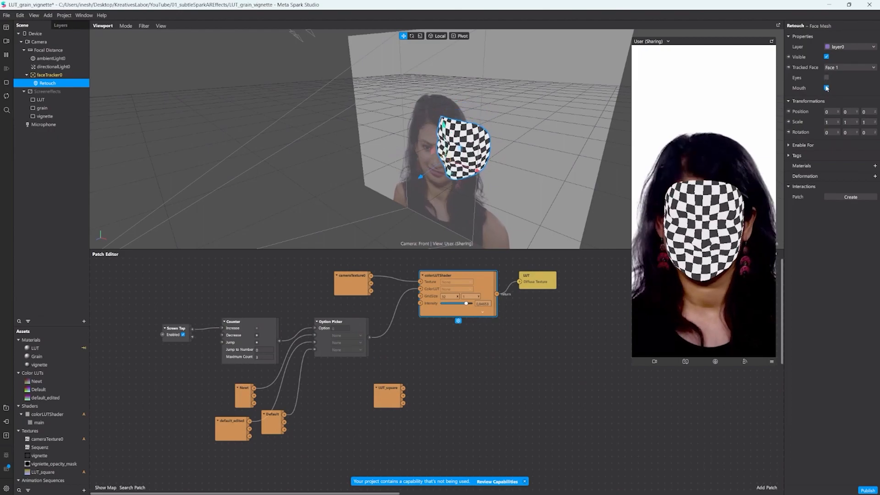
{"action": "left_click", "coordinate": [874, 166]}
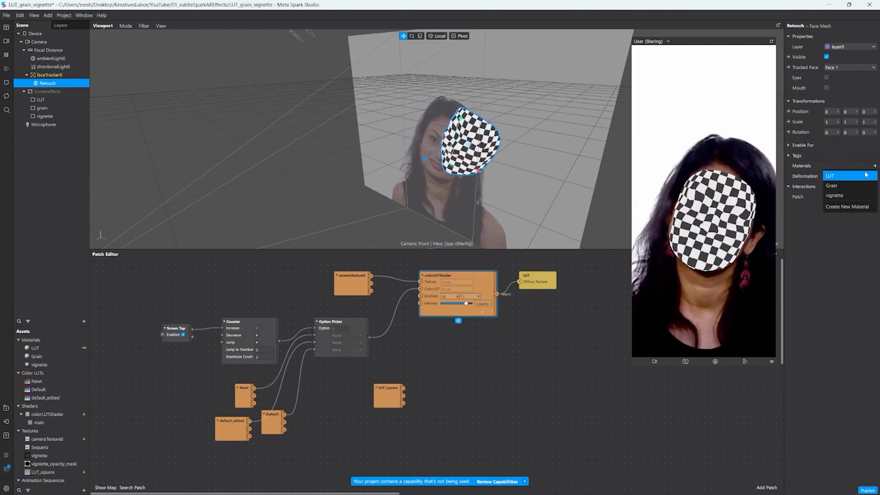
Create a material named Retouch for the face mesh using the Retouching shader.
{"action": "left_click", "coordinate": [848, 206]}
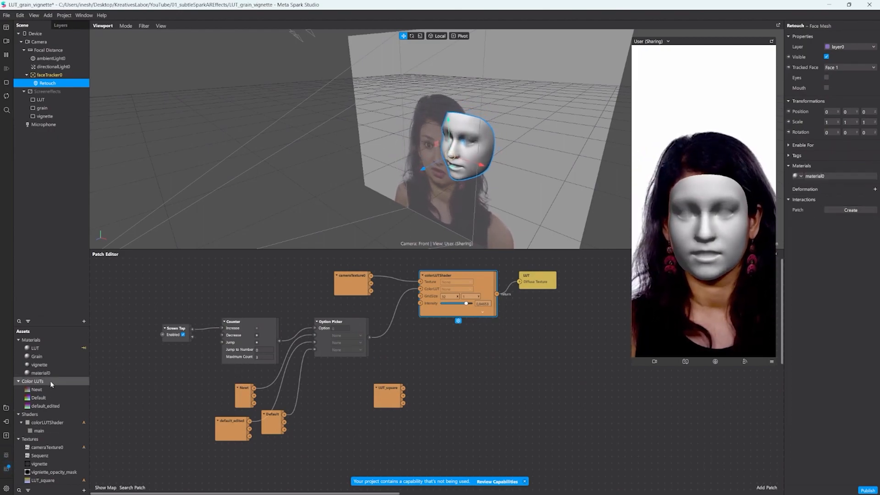
{"action": "left_click", "coordinate": [41, 373]}
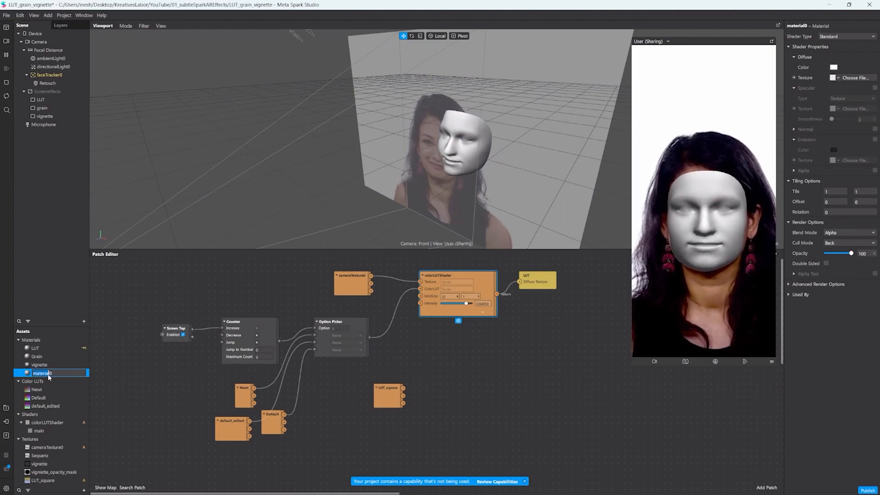
{"action": "double_click", "coordinate": [42, 373]}
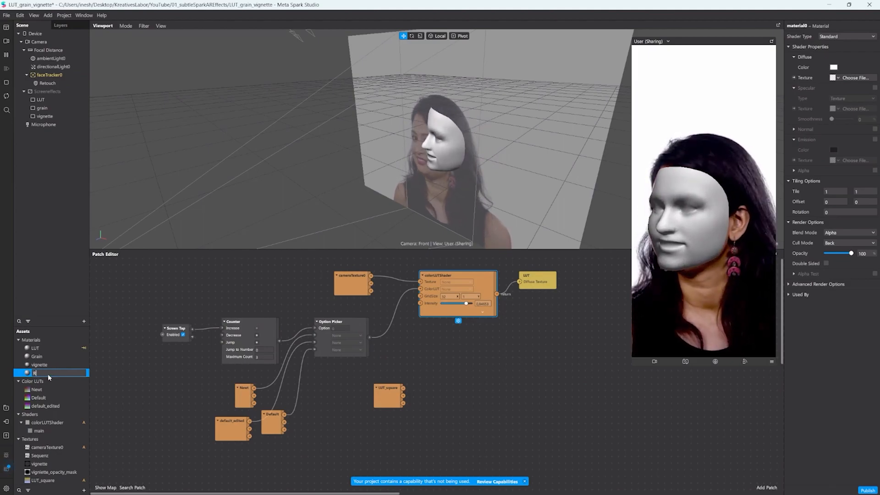
{"action": "type", "text": "Retouch"}
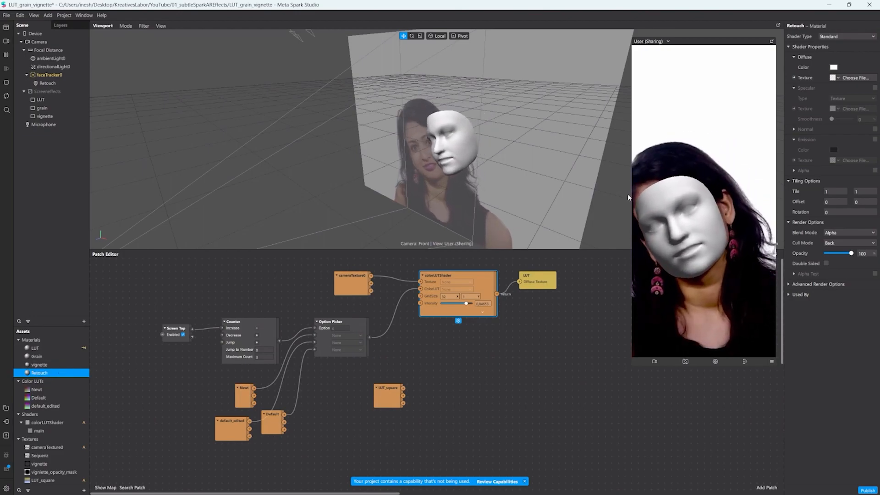
{"action": "left_click", "coordinate": [844, 36]}
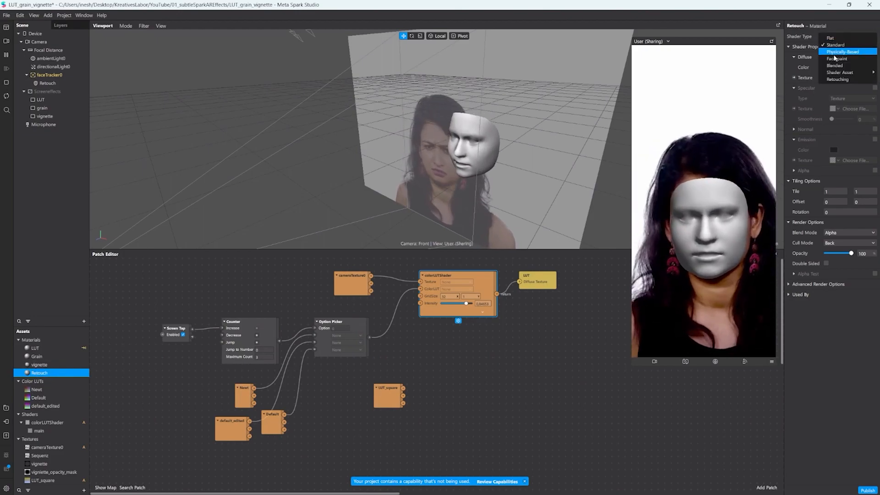
{"action": "left_click", "coordinate": [838, 79]}
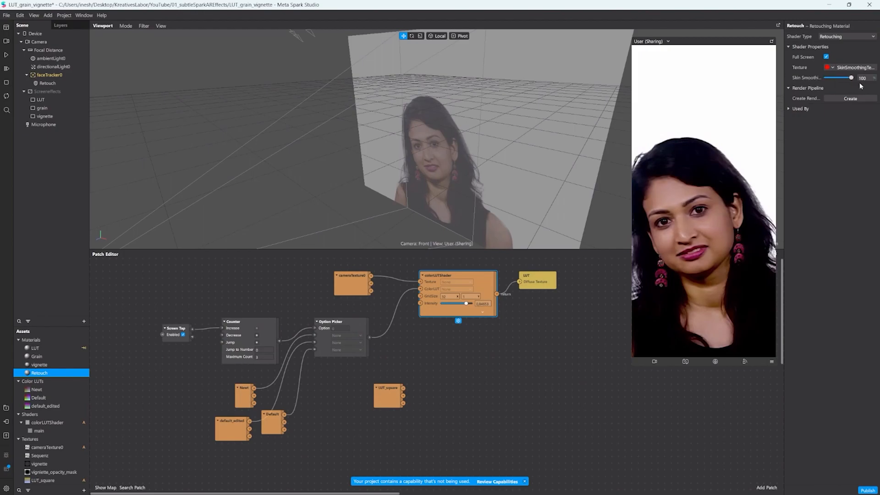
Show the screen effects again, set the Retouch skin smoothing to 38, and hide the LUT rectangle.
{"action": "left_click", "coordinate": [47, 91]}
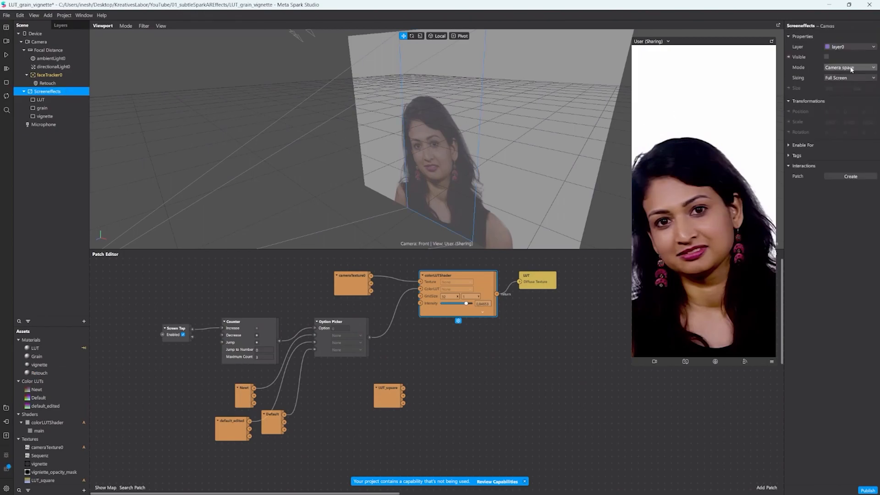
{"action": "left_click", "coordinate": [826, 56]}
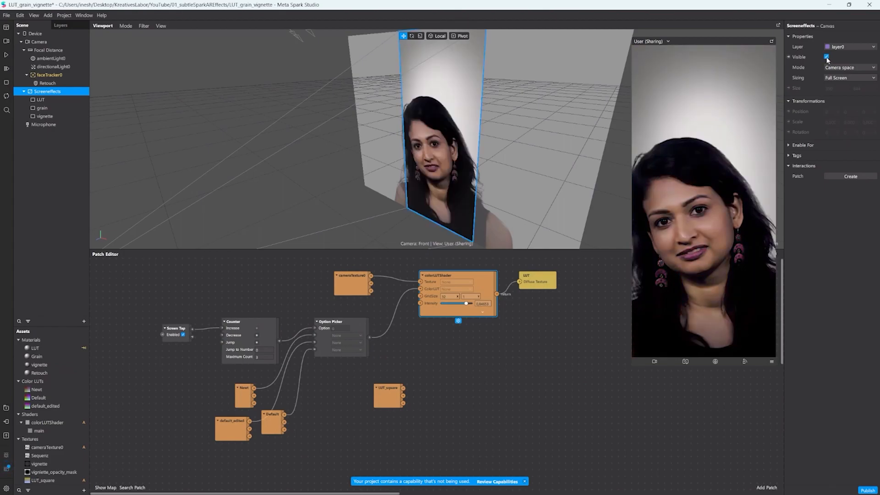
{"action": "left_click", "coordinate": [32, 381]}
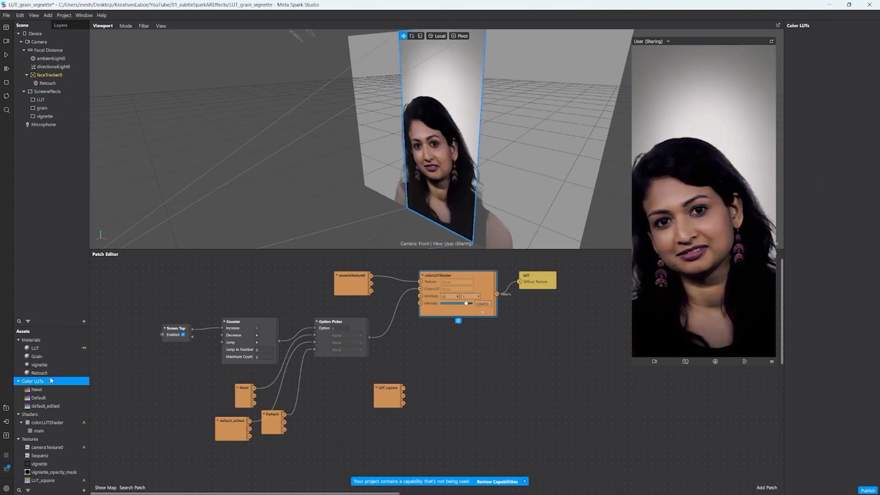
{"action": "left_click", "coordinate": [39, 373]}
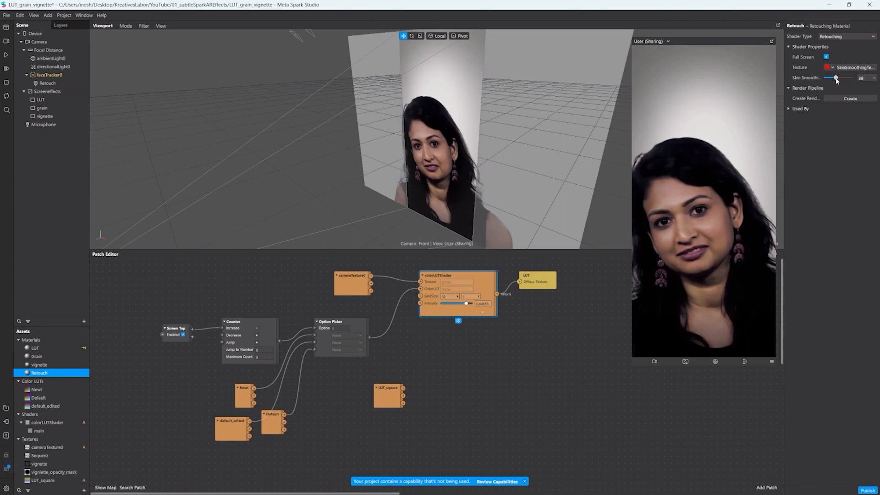
{"action": "left_click", "coordinate": [47, 91]}
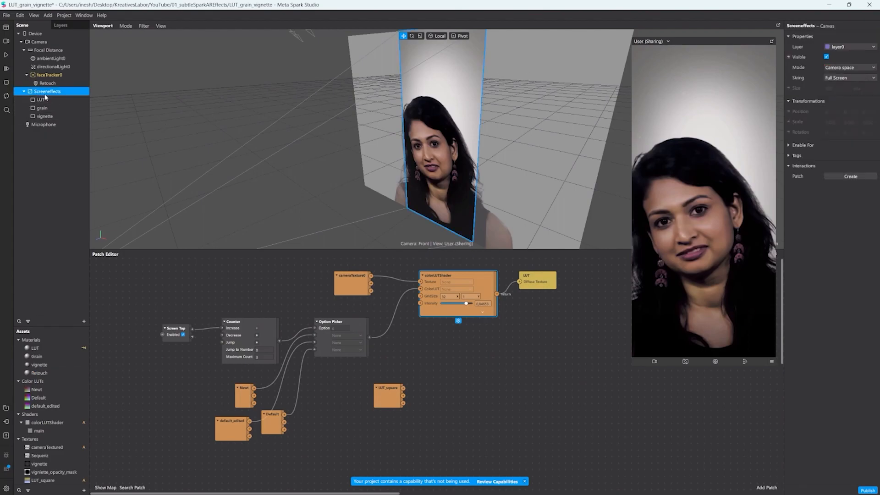
{"action": "left_click", "coordinate": [41, 99]}
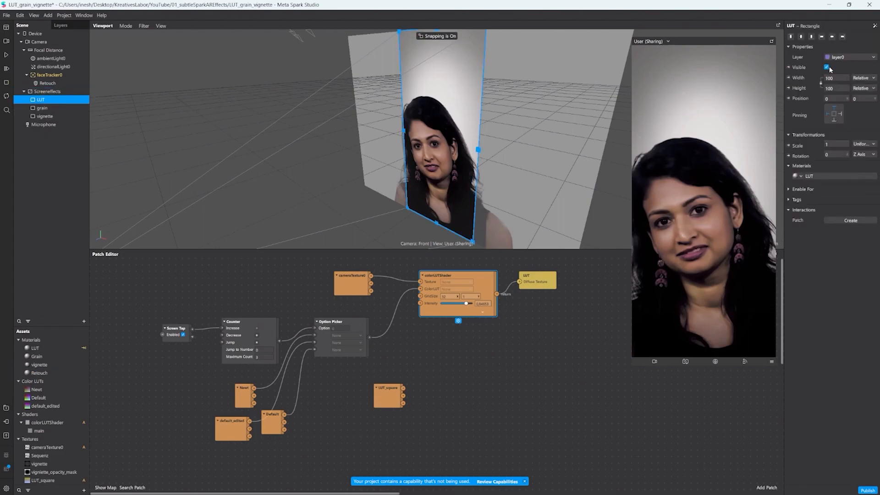
{"action": "left_click", "coordinate": [826, 67]}
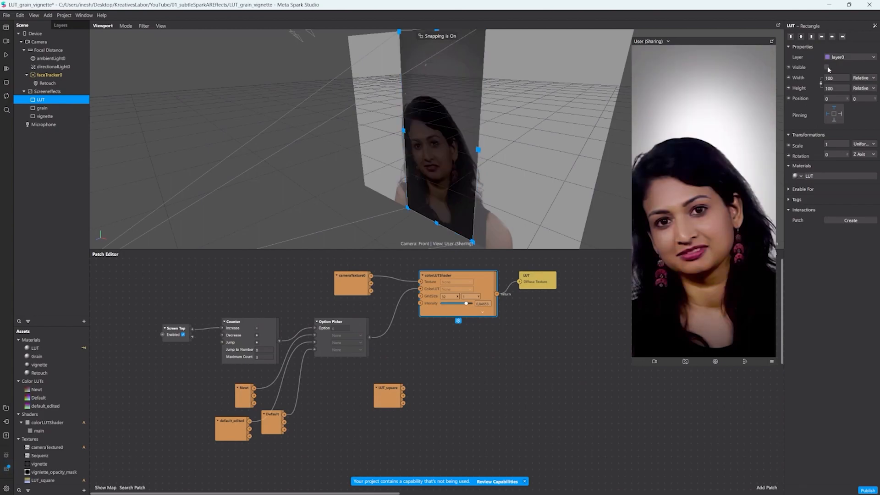
{"action": "left_click", "coordinate": [47, 84]}
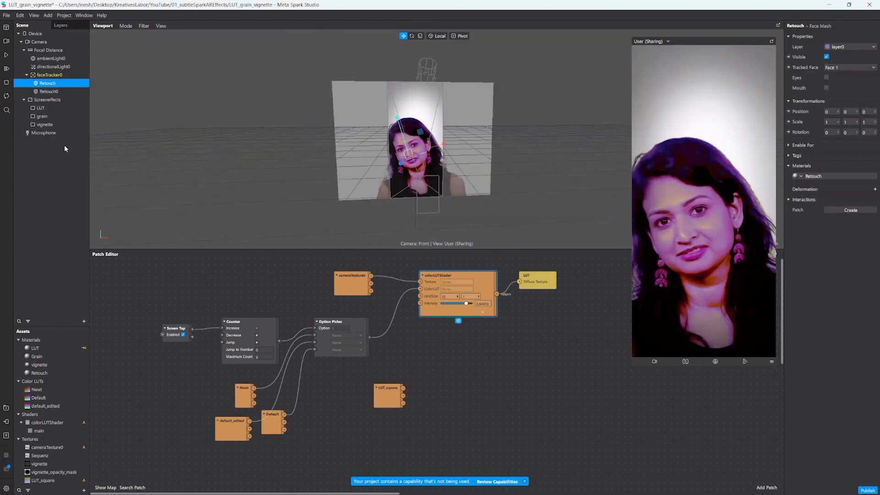
Rename the duplicated face mesh Retouch_Lut and give it a new material named Retouch_LUT.
{"action": "left_click", "coordinate": [48, 92]}
{"action": "type", "text": "_Lut"}
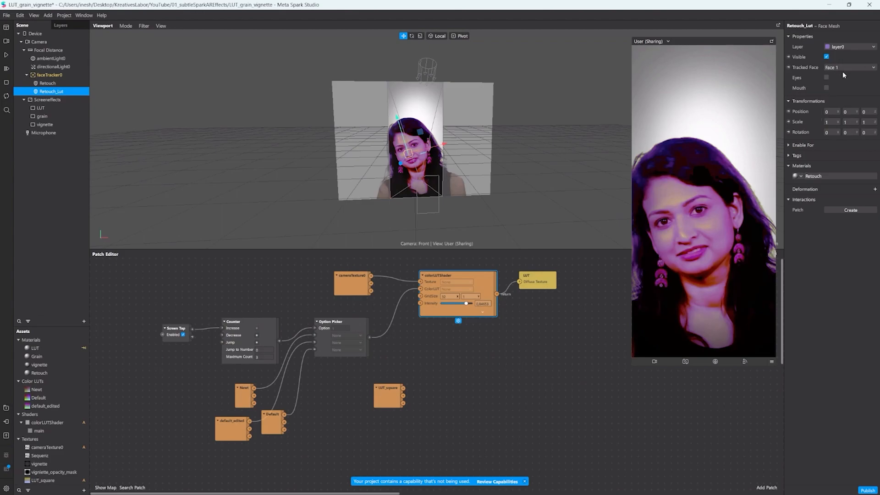
{"action": "left_click", "coordinate": [833, 176]}
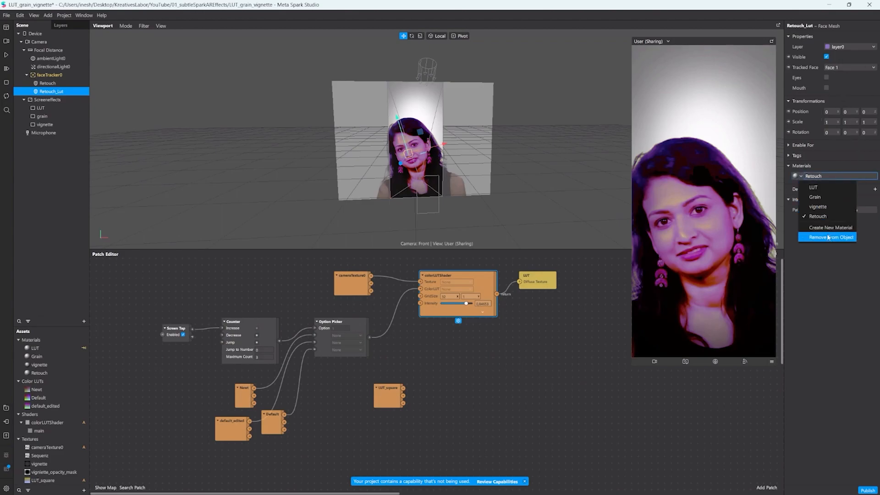
{"action": "left_click", "coordinate": [827, 237]}
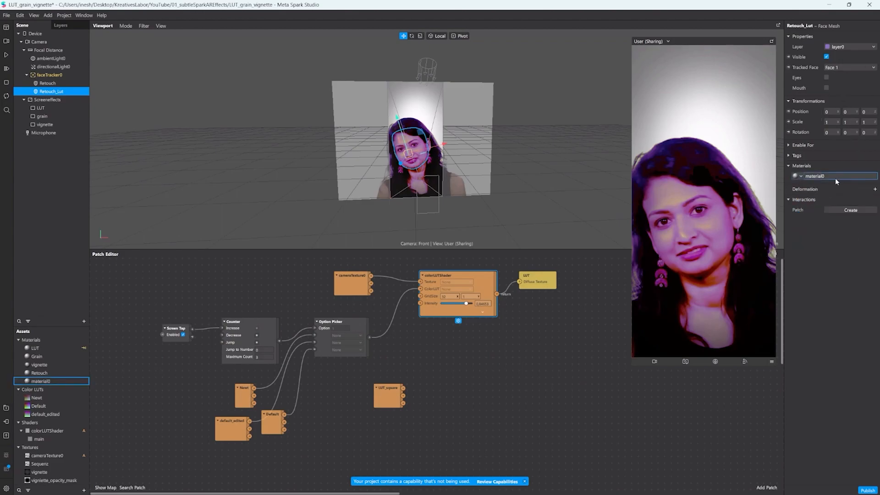
{"action": "left_click", "coordinate": [42, 381]}
{"action": "type", "text": "Retouch_L"}
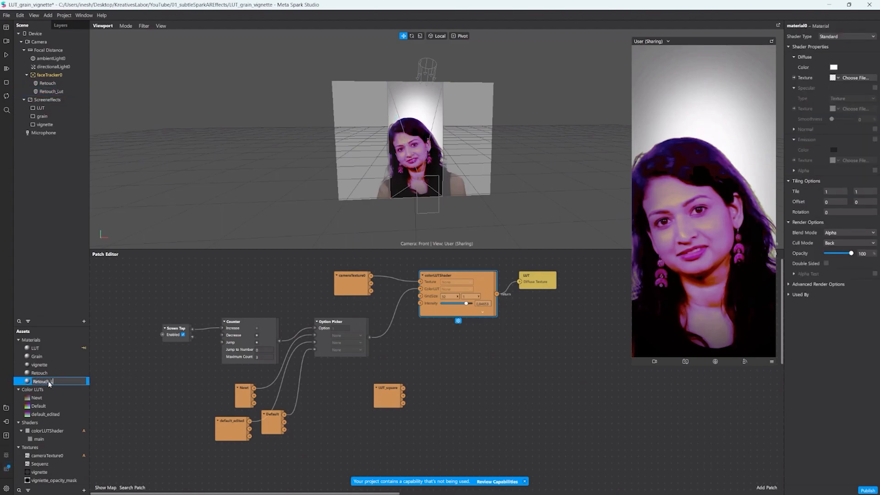
{"action": "left_click", "coordinate": [44, 382]}
{"action": "type", "text": "LUT"}
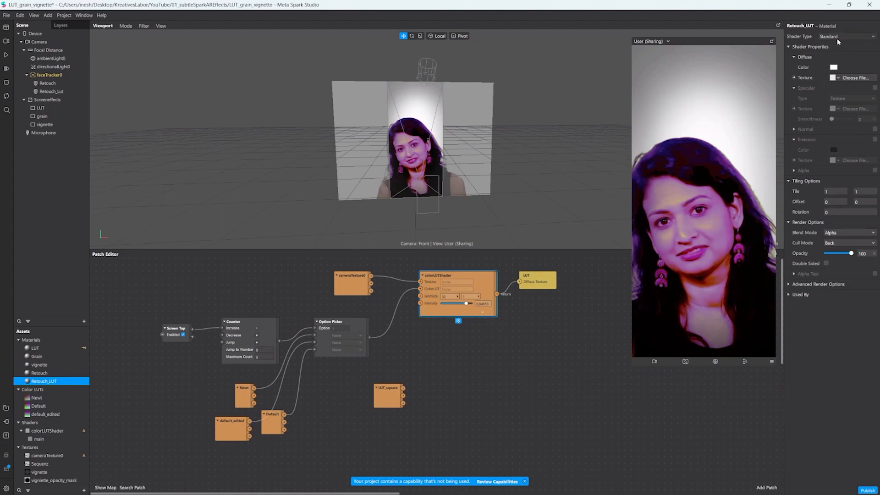
Make Retouch_LUT a Flat shader with SkinSmoothingTexture as its alpha.
{"action": "left_click", "coordinate": [844, 36]}
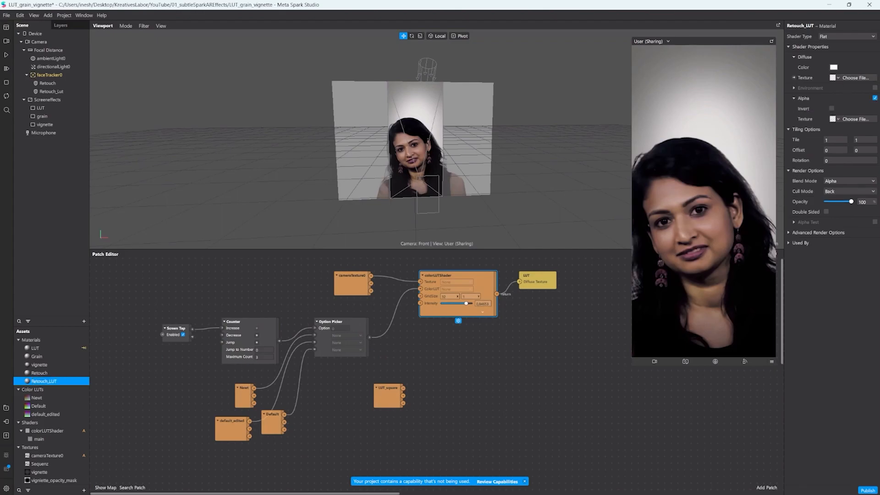
{"action": "left_click", "coordinate": [854, 119]}
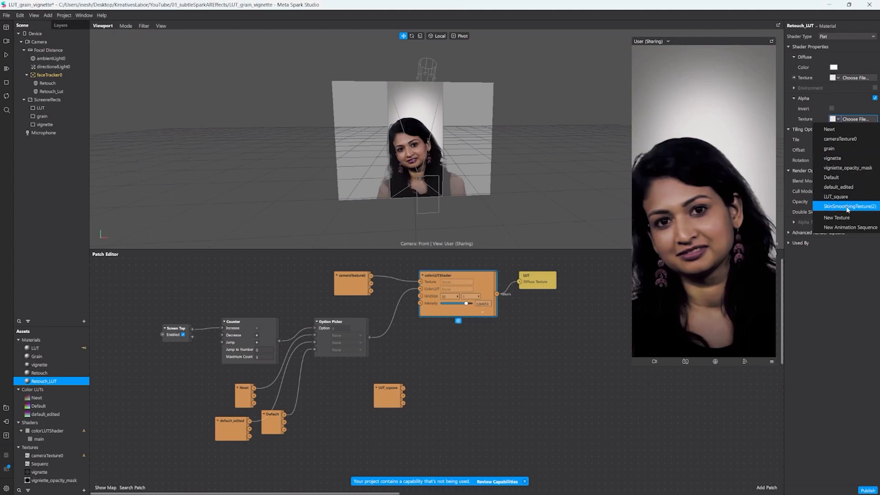
{"action": "left_click", "coordinate": [849, 206]}
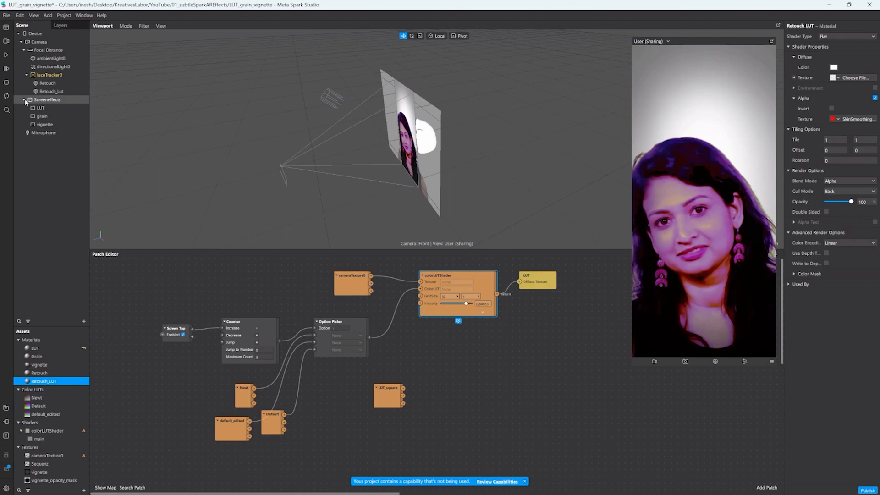
Create a Diffuse Texture patch for the Retouch_LUT material in the Patch Editor.
{"action": "left_click", "coordinate": [50, 75]}
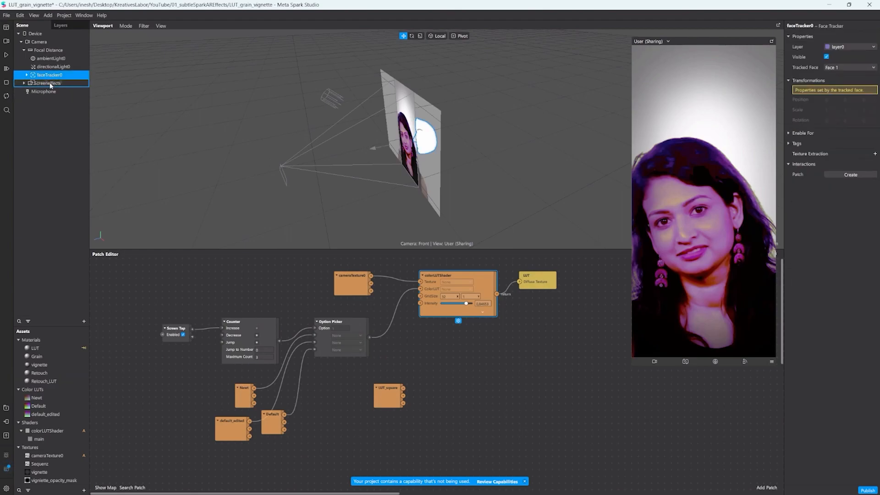
{"action": "left_click", "coordinate": [47, 83]}
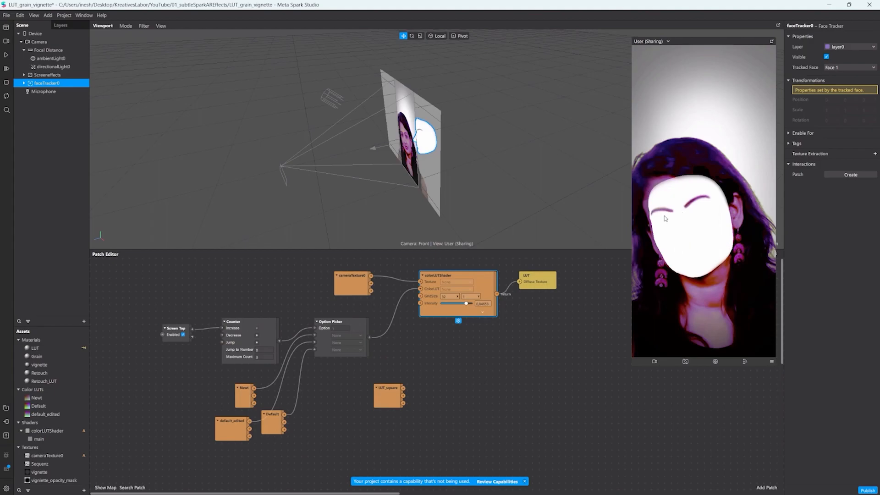
{"action": "left_click", "coordinate": [44, 381]}
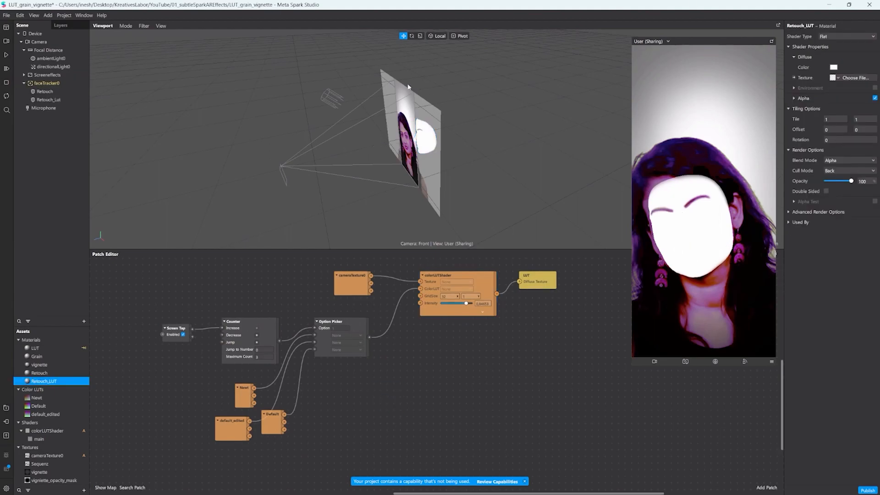
{"action": "left_click", "coordinate": [794, 77]}
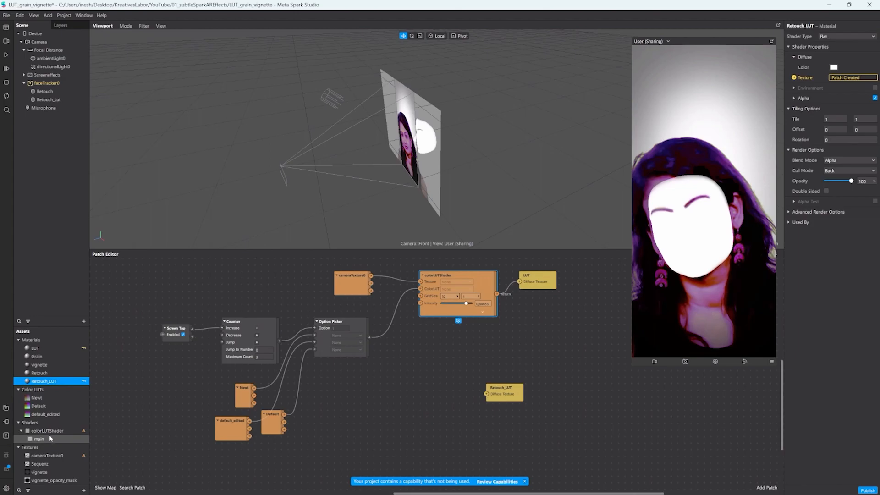
Add a second colorLUTShader main patch alongside the camera texture patch.
{"action": "left_click", "coordinate": [40, 447]}
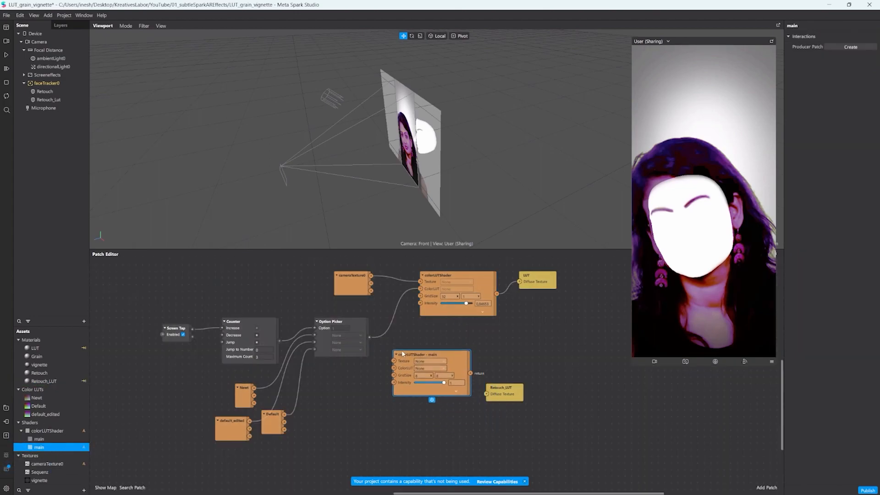
{"action": "left_click", "coordinate": [352, 281]}
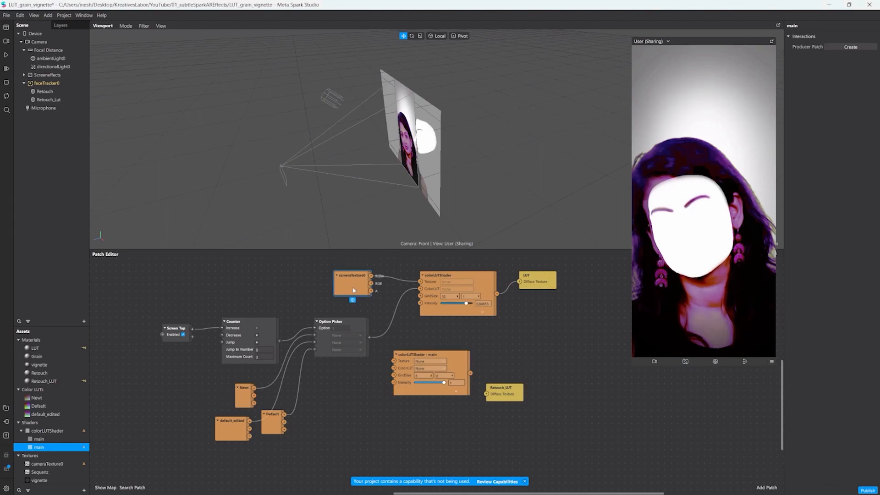
{"action": "mouse_move", "coordinate": [687, 211]}
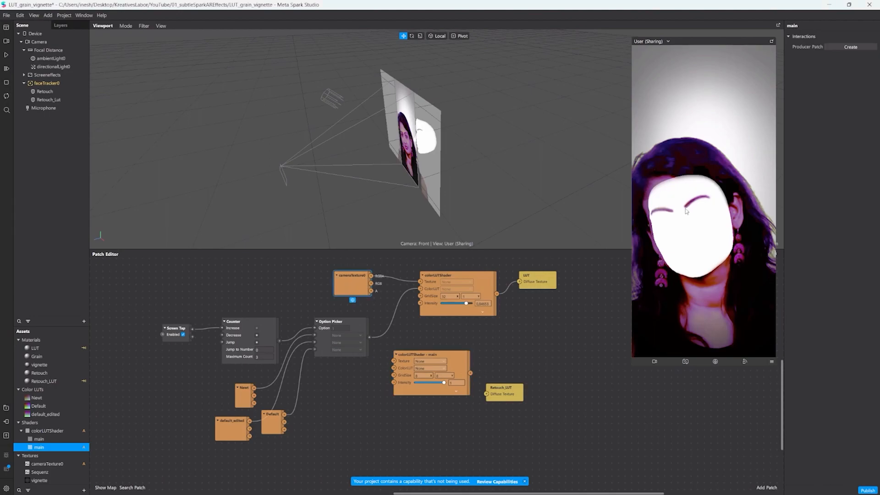
{"action": "left_click", "coordinate": [47, 83]}
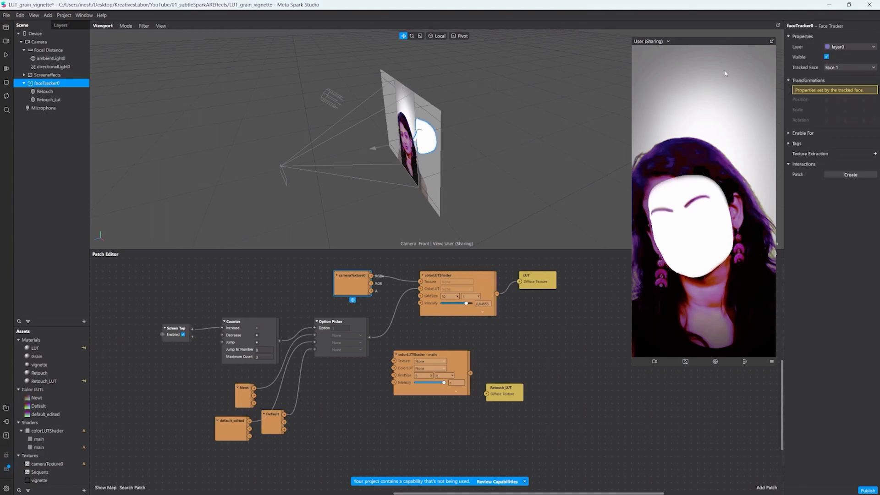
Extract the faceTracker0 texture and feed it through the second LUT shader into Retouch_LUT.
{"action": "left_click", "coordinate": [874, 154]}
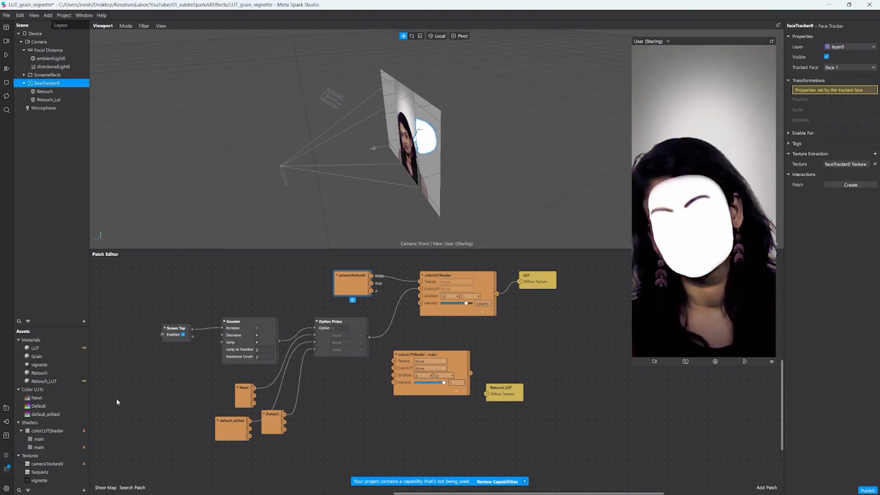
{"action": "scroll", "scroll_direction": "down", "scroll_amount": 3}
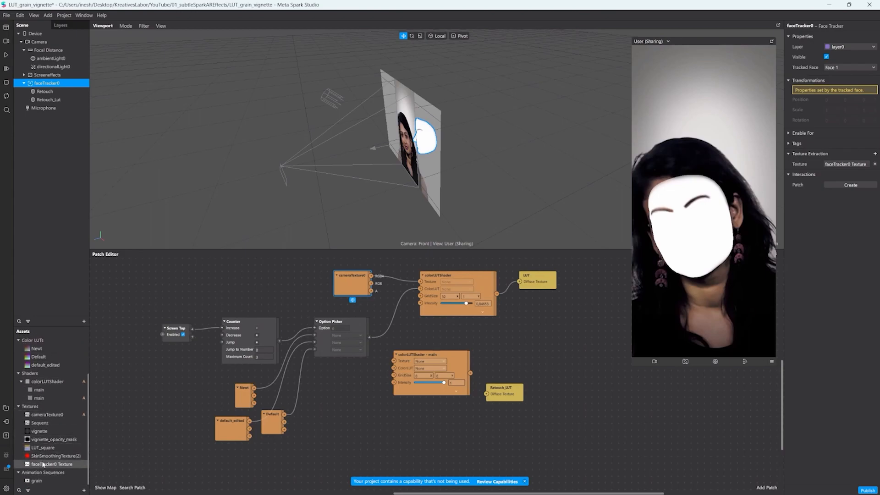
{"action": "left_click", "coordinate": [53, 464]}
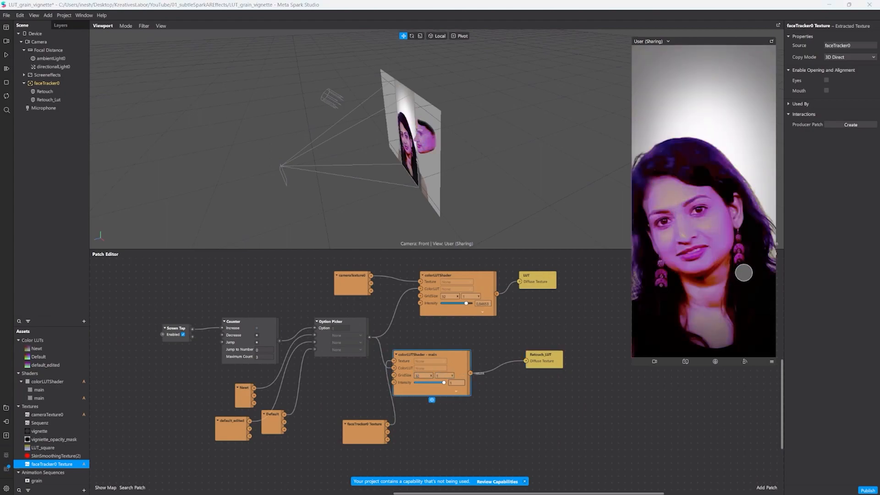
{"action": "left_click", "coordinate": [39, 373]}
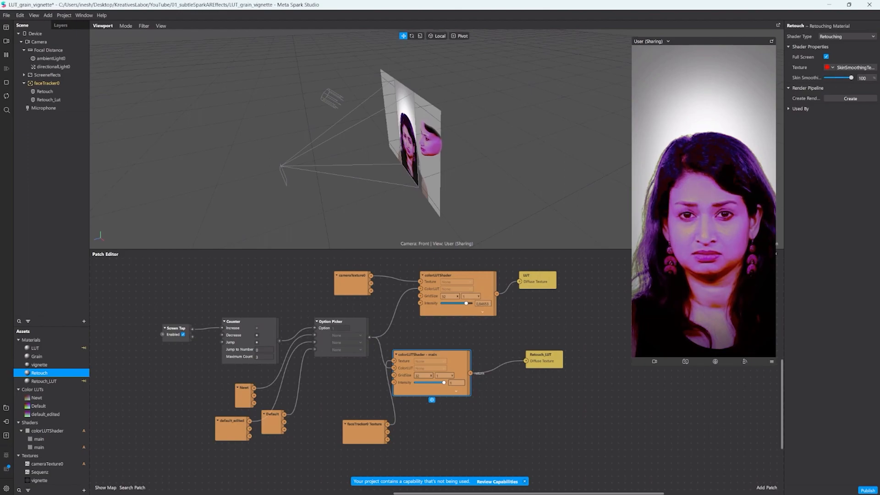
Preview the graded retouch on a different simulated test face.
{"action": "left_click", "coordinate": [34, 33]}
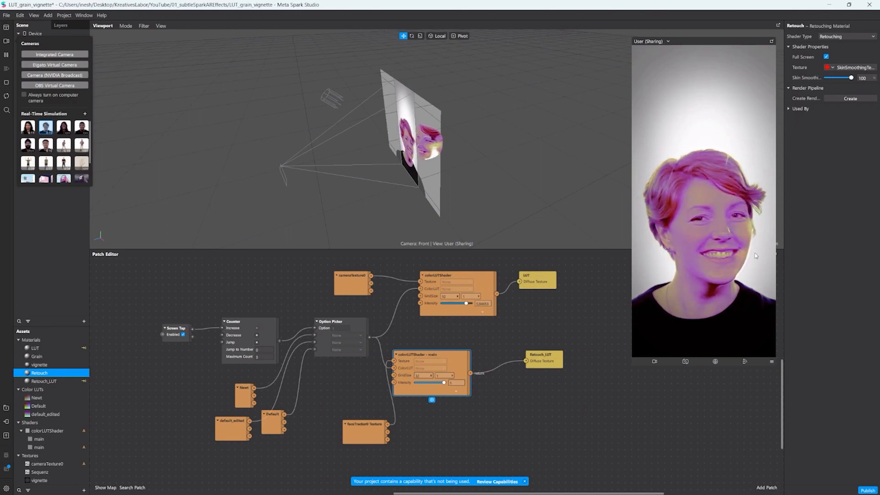
{"action": "left_click", "coordinate": [44, 381]}
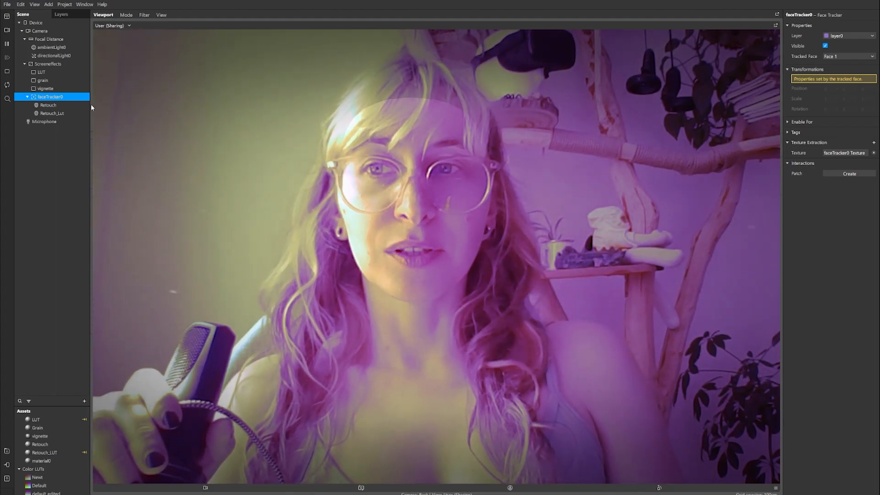
Place faceTracker0 between LUT and grain in Screeneffects and check Retouch skin smoothing at 34.
{"action": "left_click", "coordinate": [46, 88]}
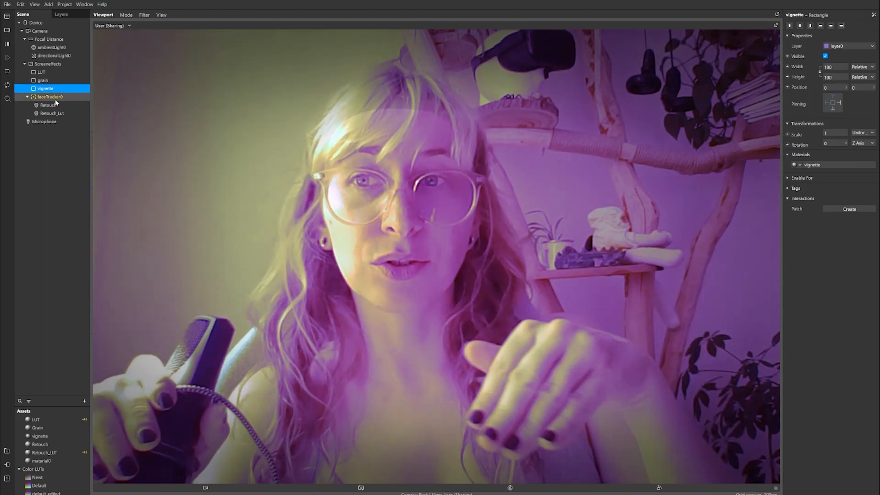
{"action": "left_click", "coordinate": [52, 113]}
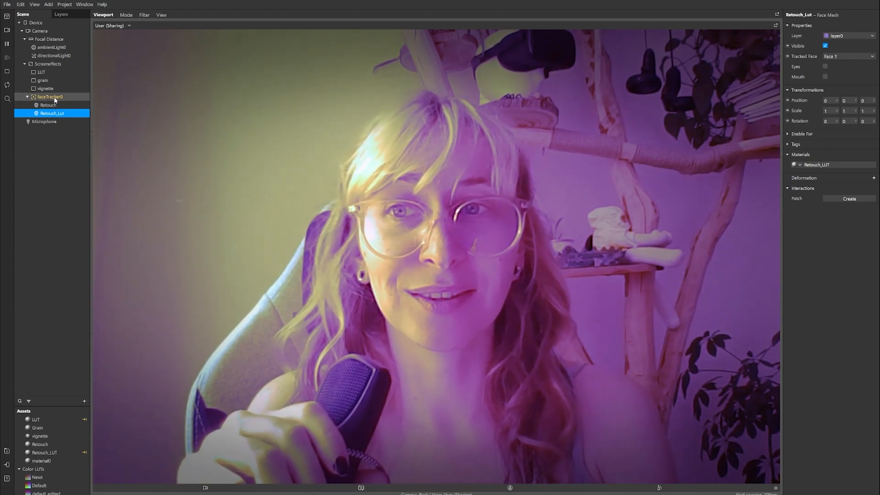
{"action": "left_click", "coordinate": [50, 96]}
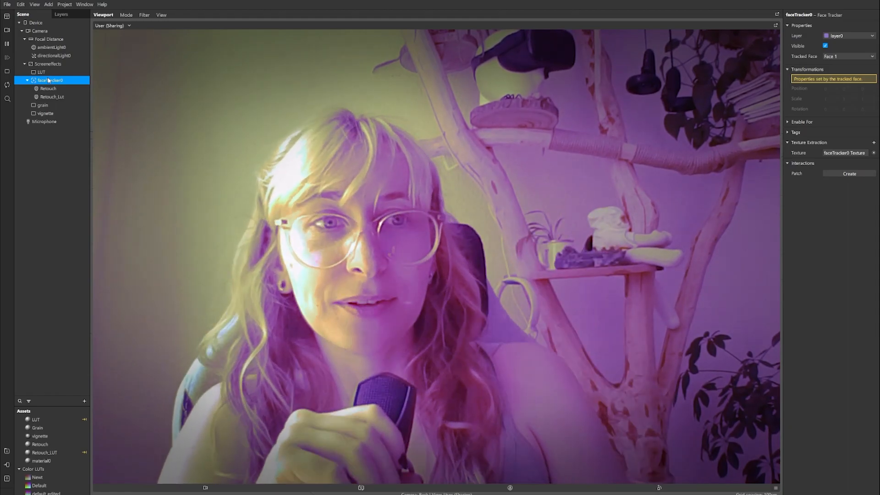
{"action": "left_click", "coordinate": [40, 444]}
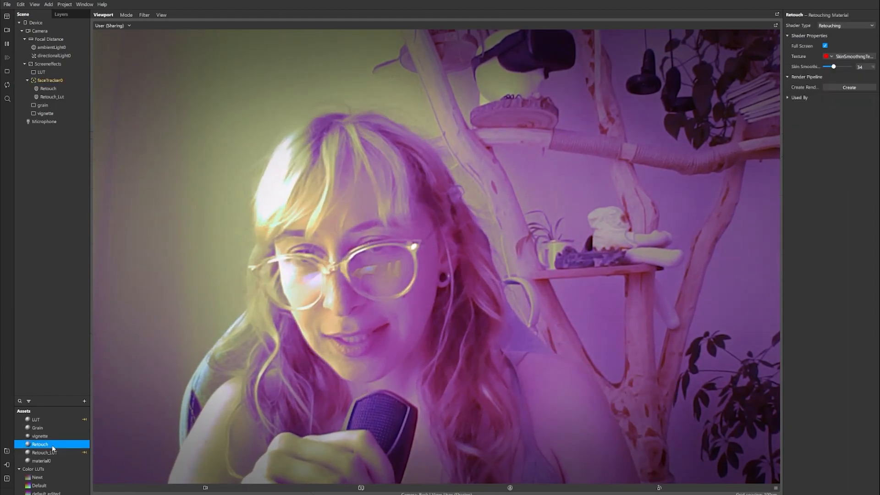